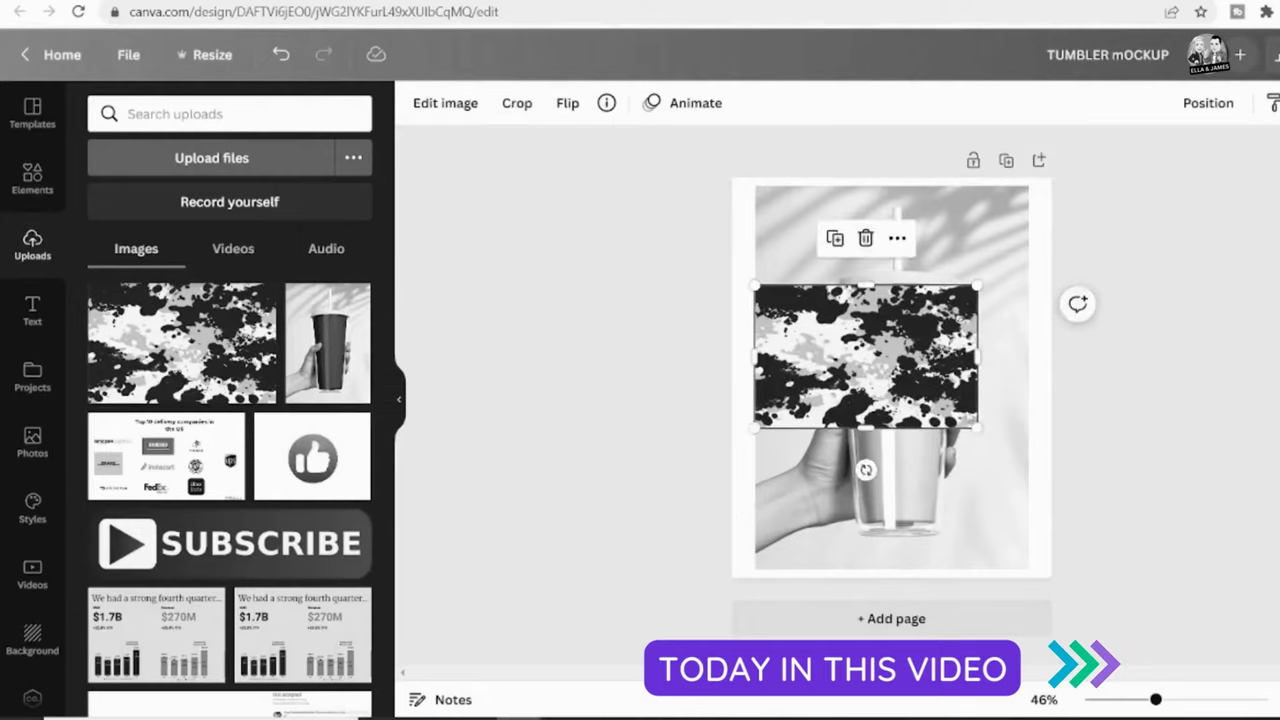
Step: Preview the camo tumbler mockup, then return to the Canva home page
left_click_drag(976, 428, 980, 522)
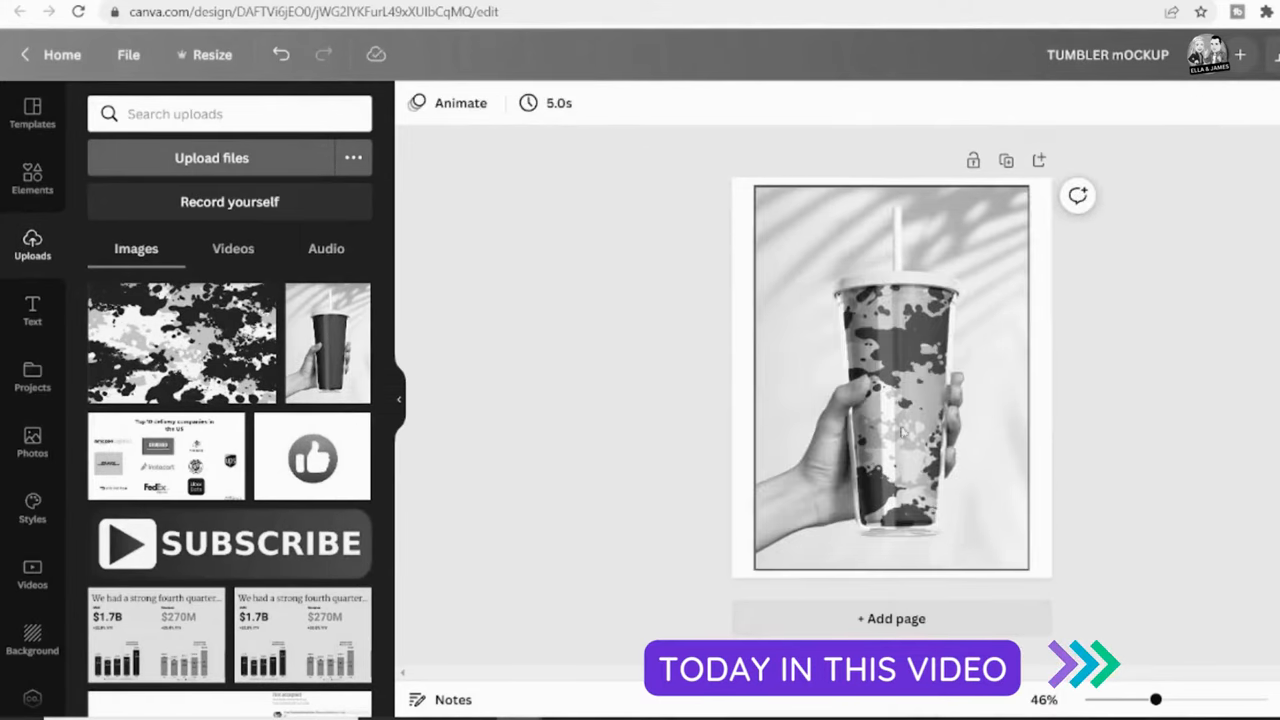
left_click(890, 400)
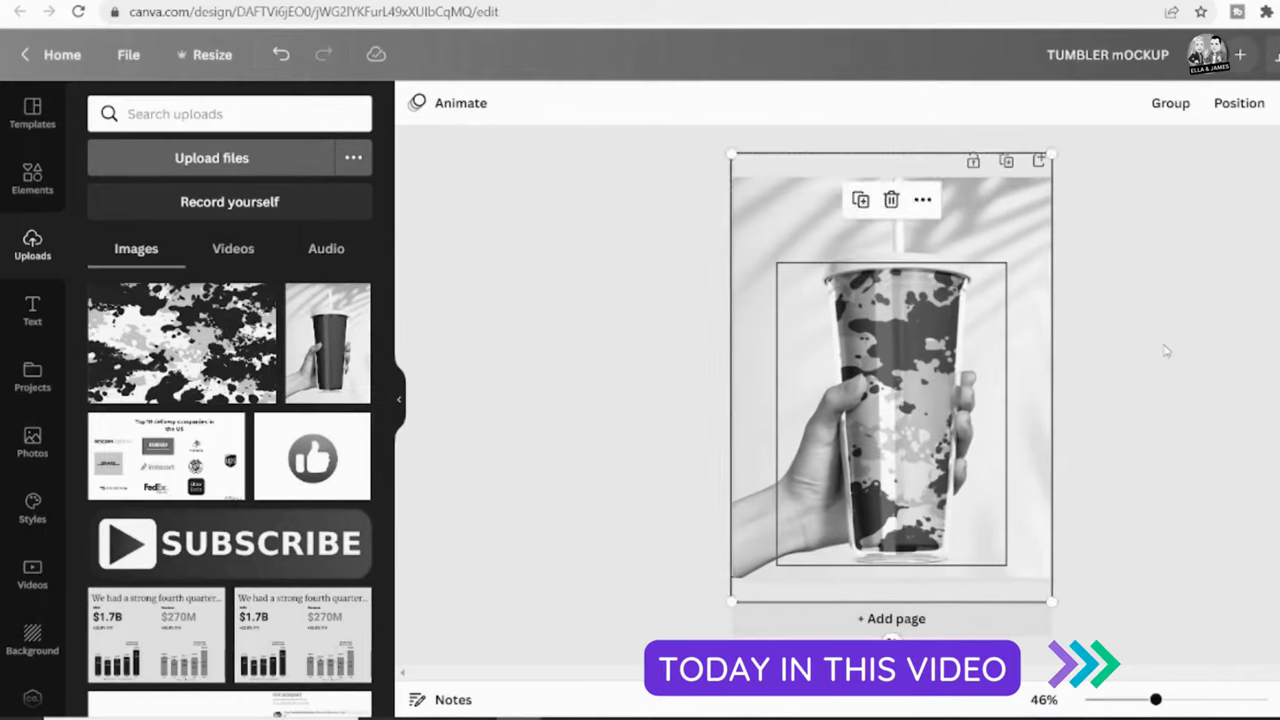
left_click(32, 310)
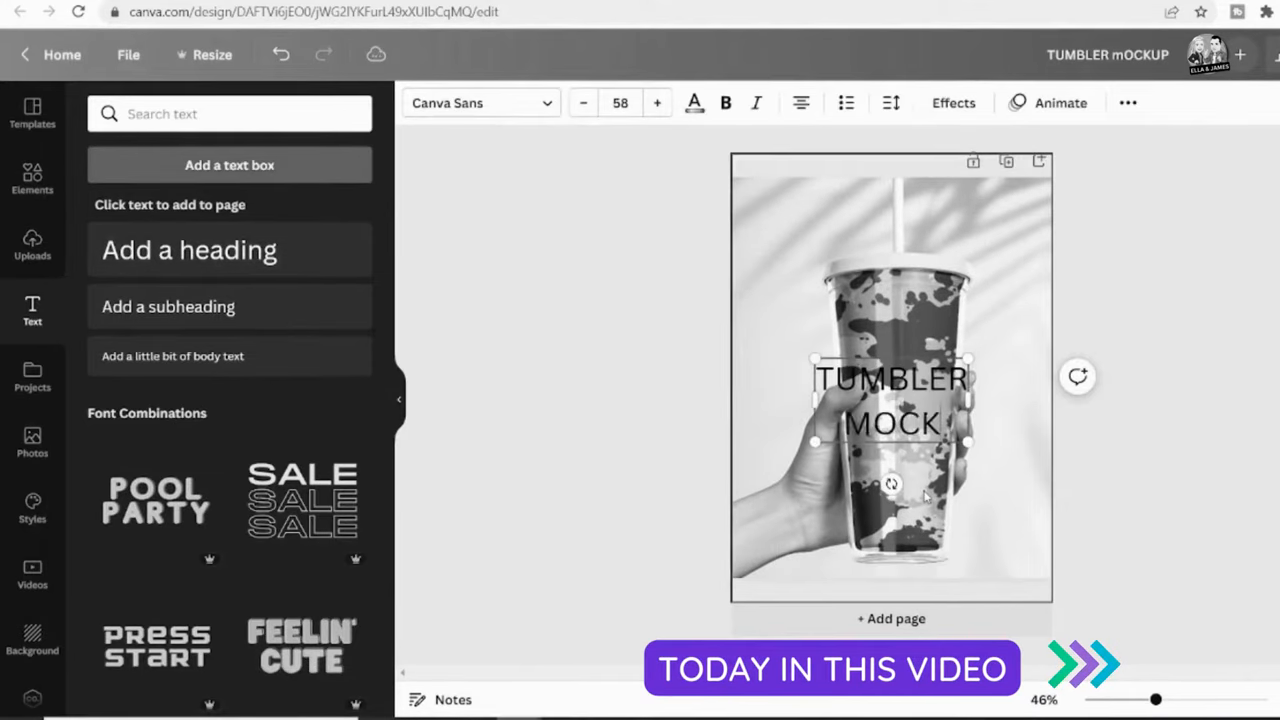
left_click(952, 102)
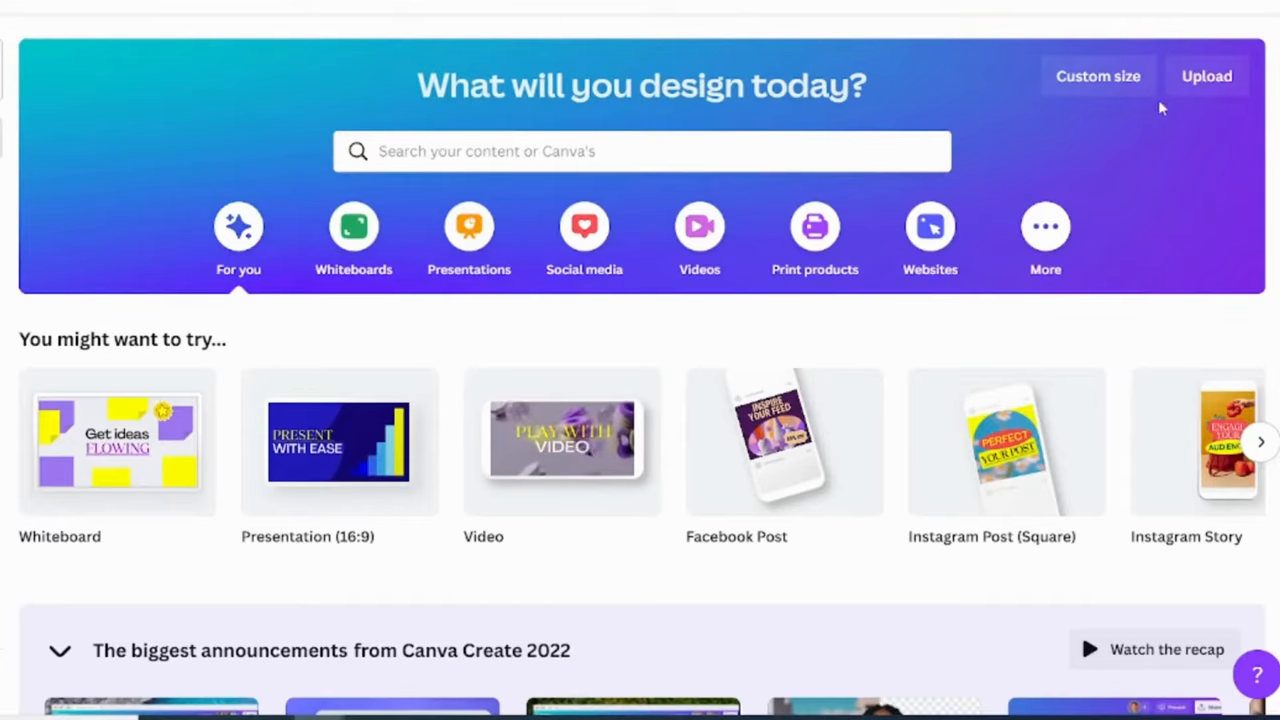
Step: Create a new blank 8 × 10 in design from the recent custom sizes
left_click(1096, 76)
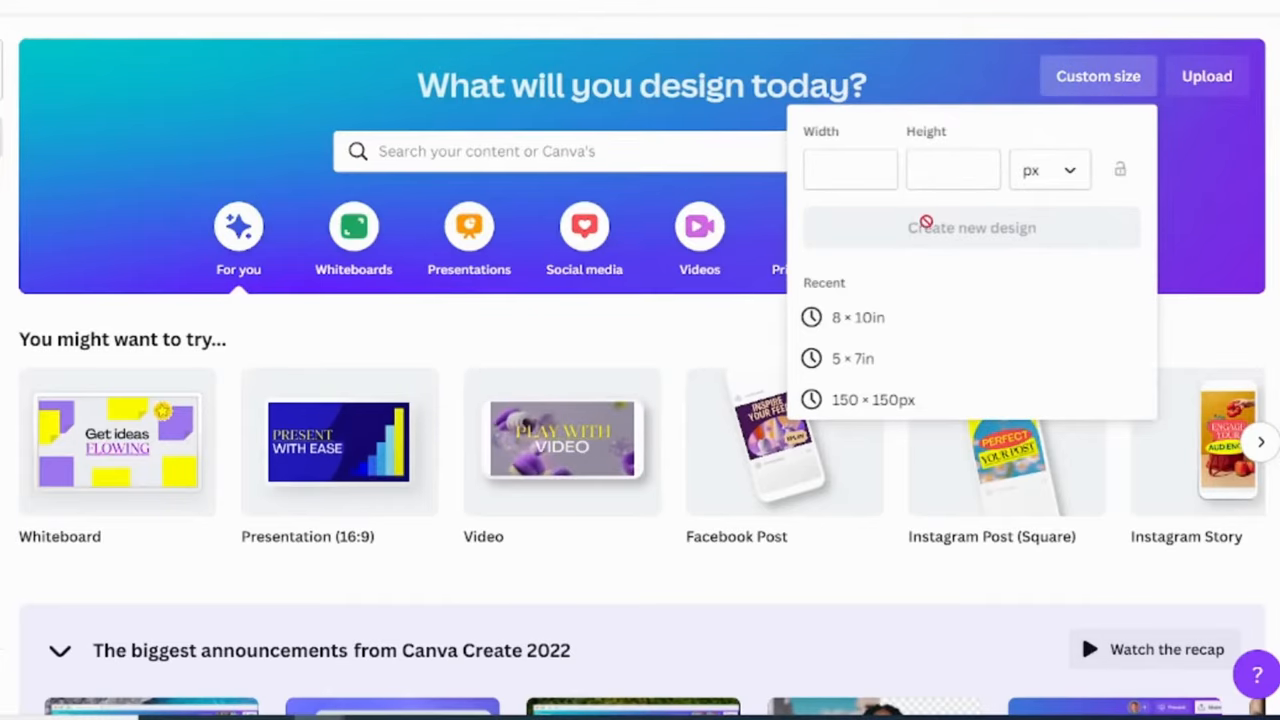
mouse_move(880, 318)
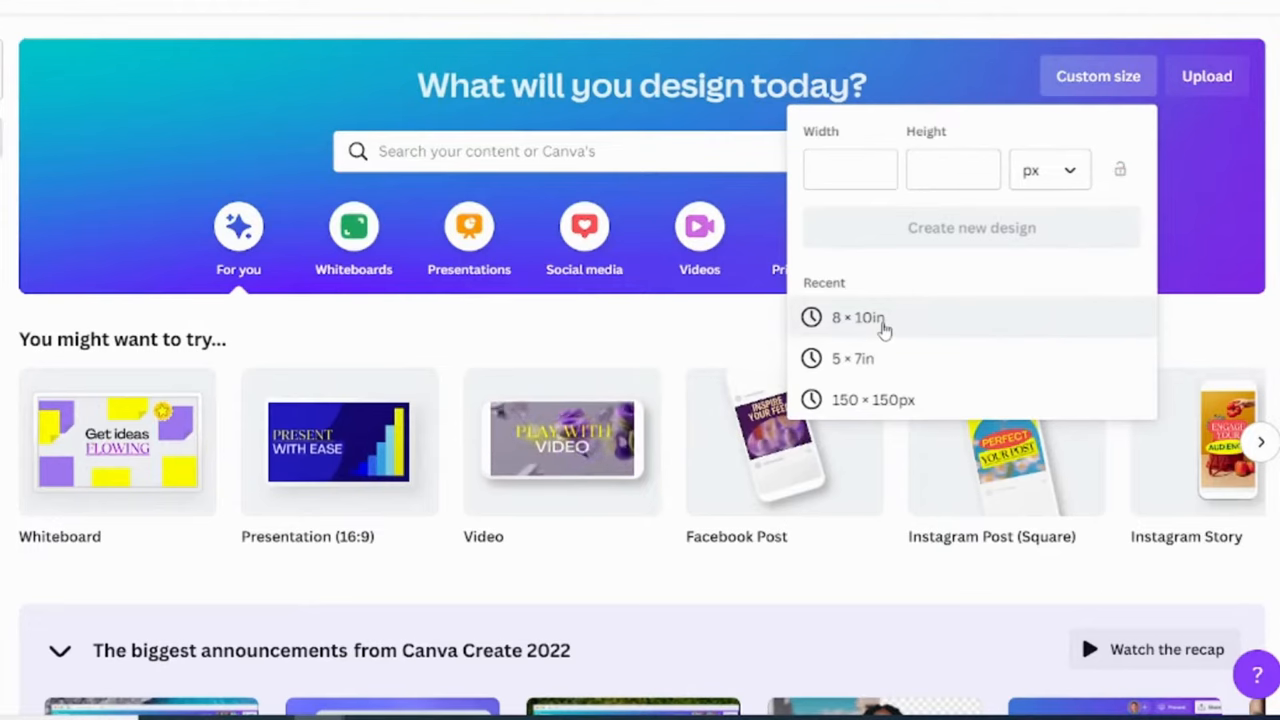
left_click(856, 316)
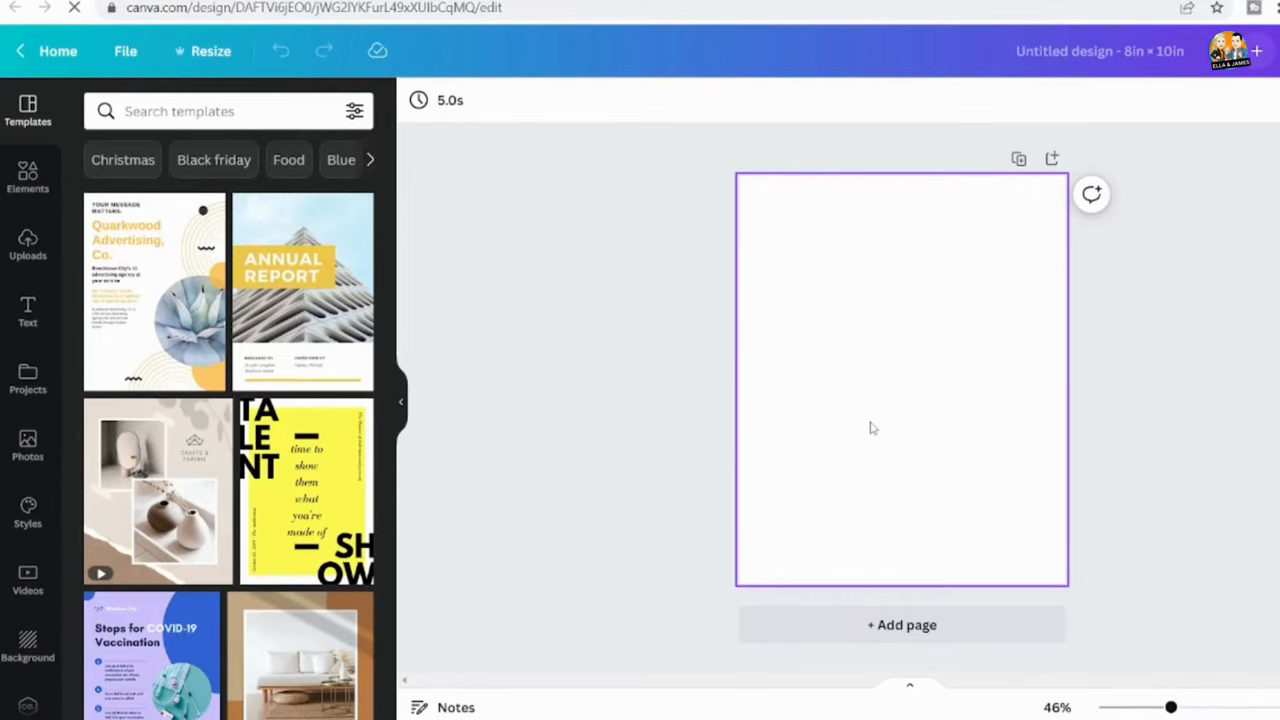
mouse_move(948, 356)
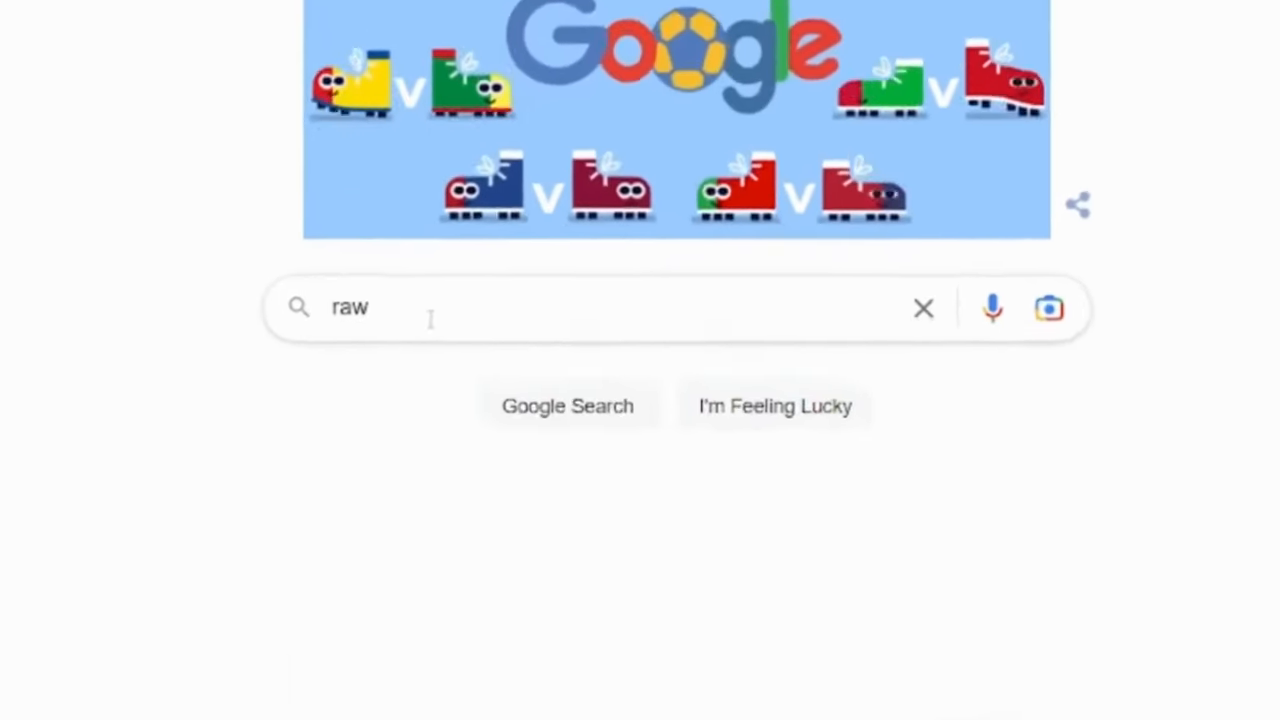
Step: Find rawpixel via Google, choose Join Free and the free plan to reach the sign-up form
type("pixel")
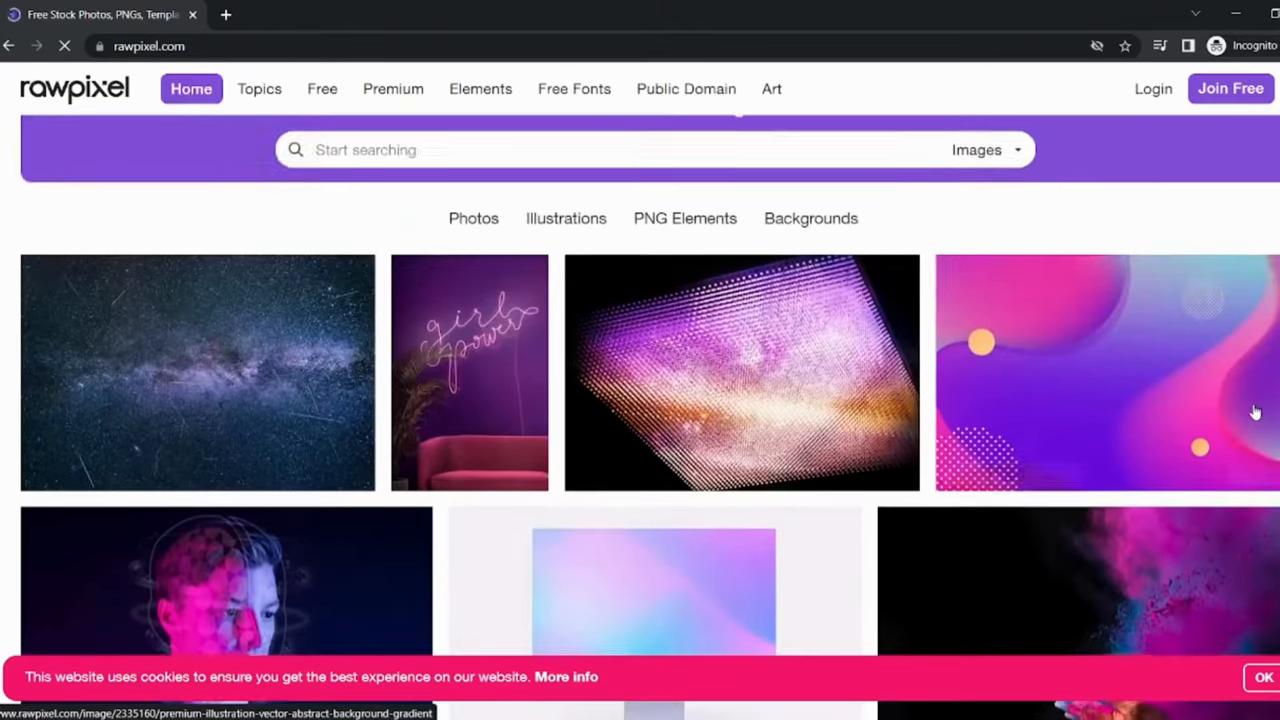
scroll("up", 3)
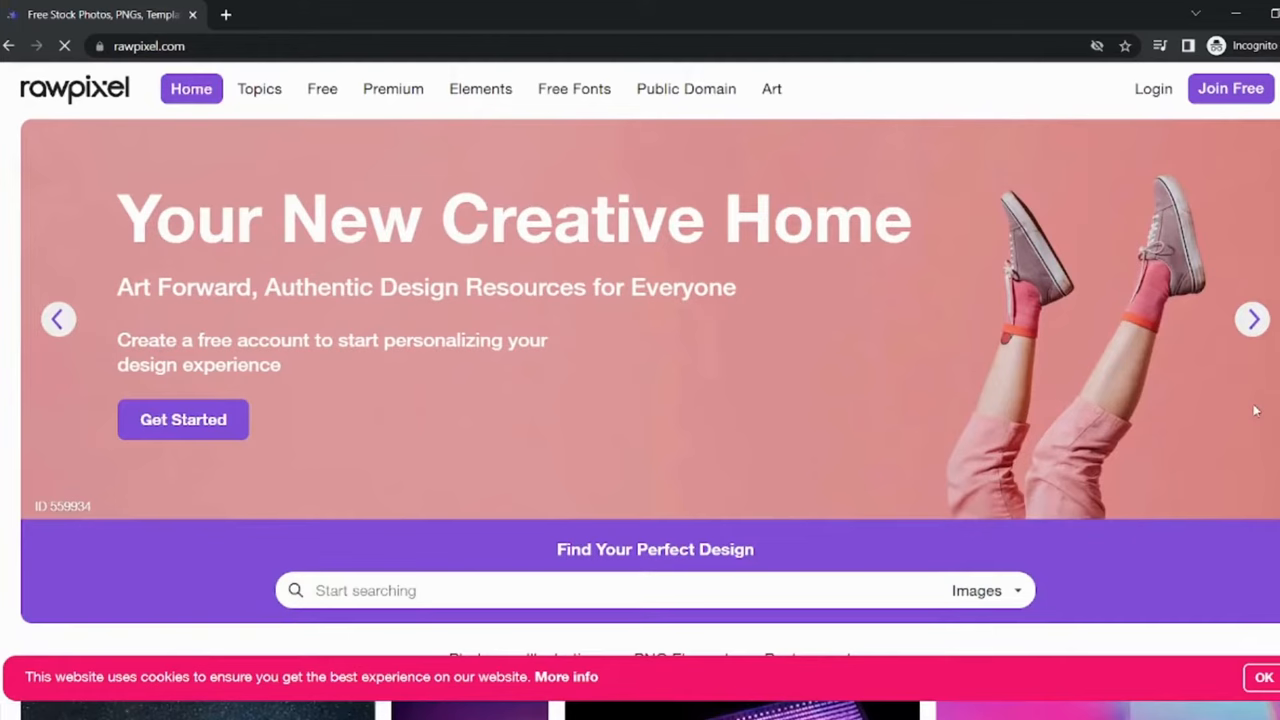
mouse_move(1230, 88)
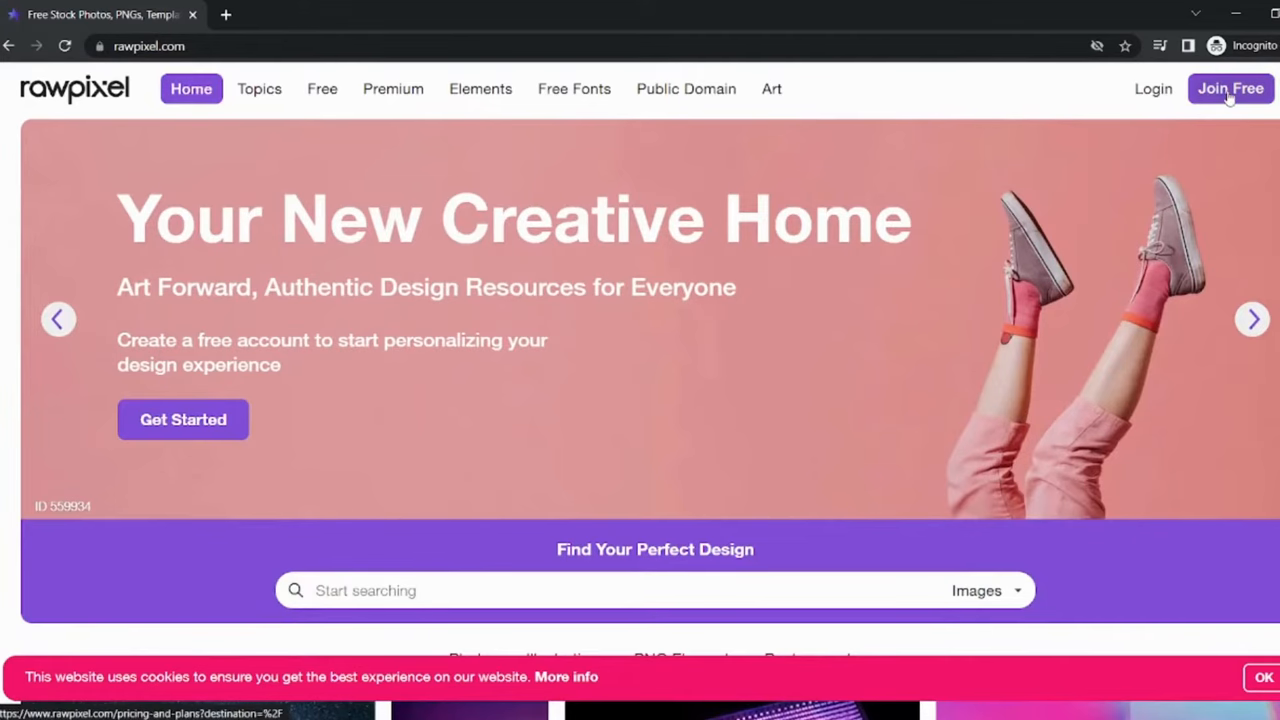
left_click(1230, 88)
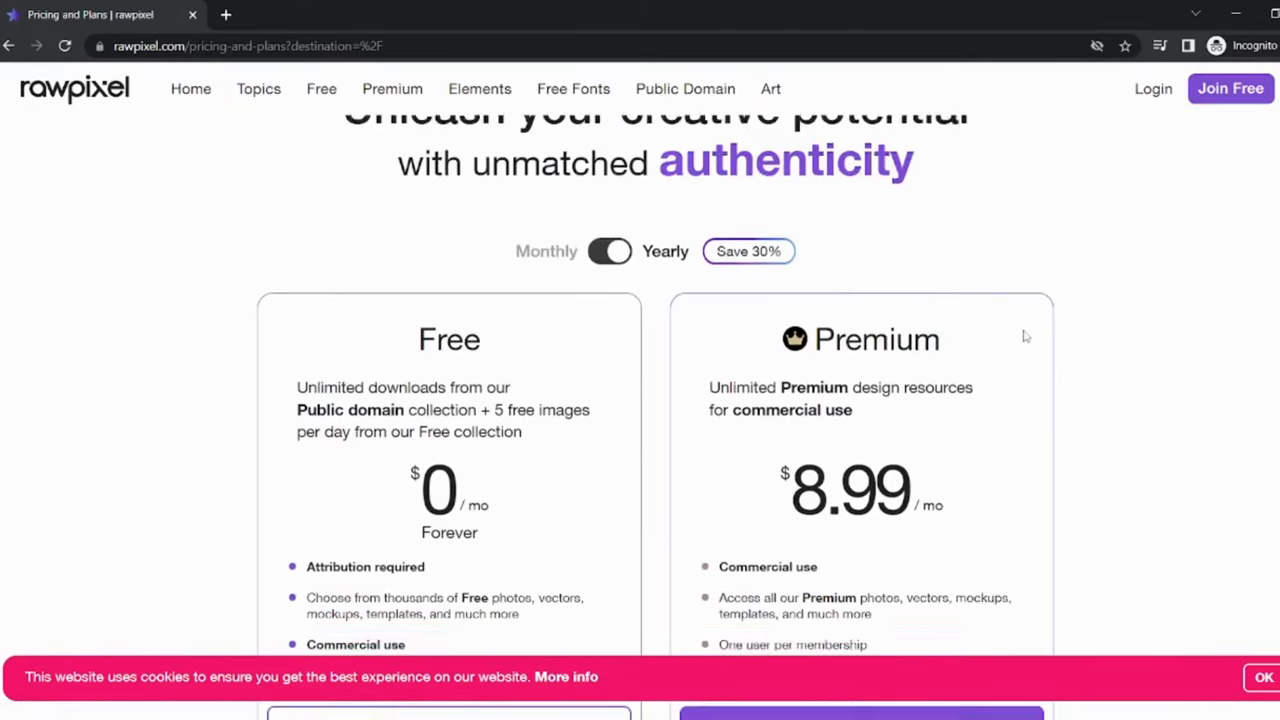
scroll("down", 3)
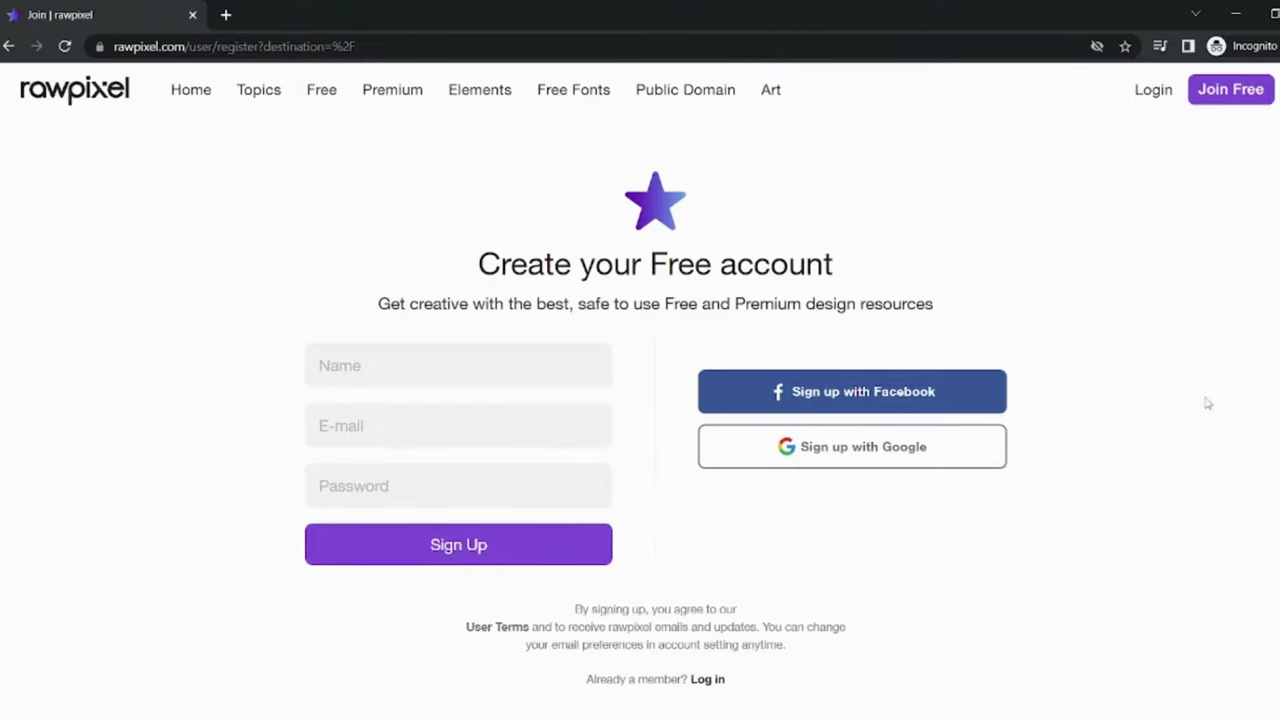
left_click(458, 364)
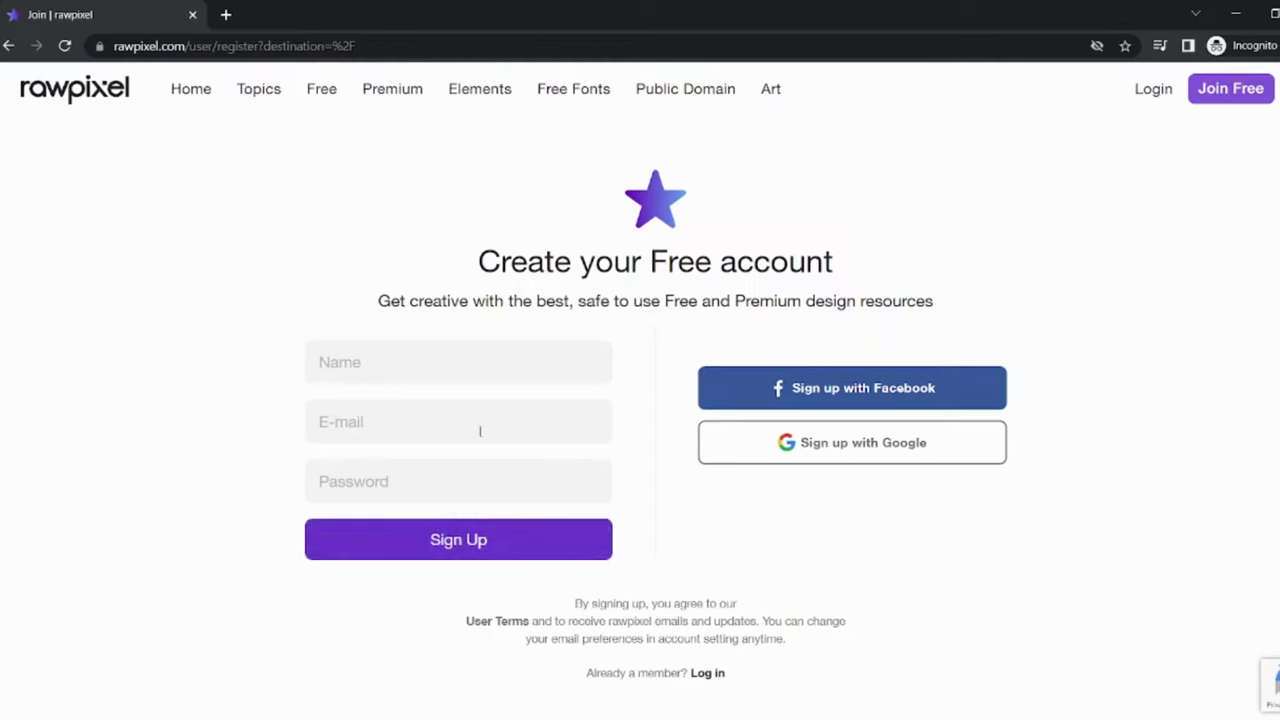
mouse_move(950, 576)
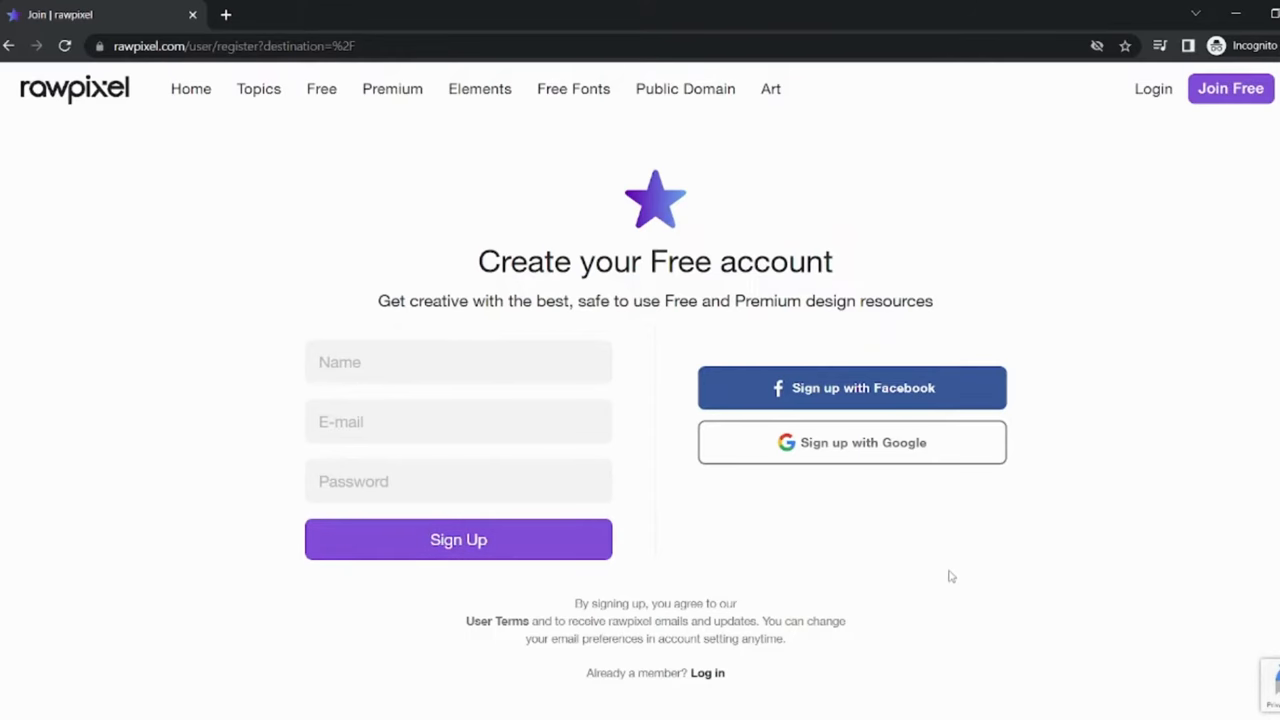
mouse_move(908, 558)
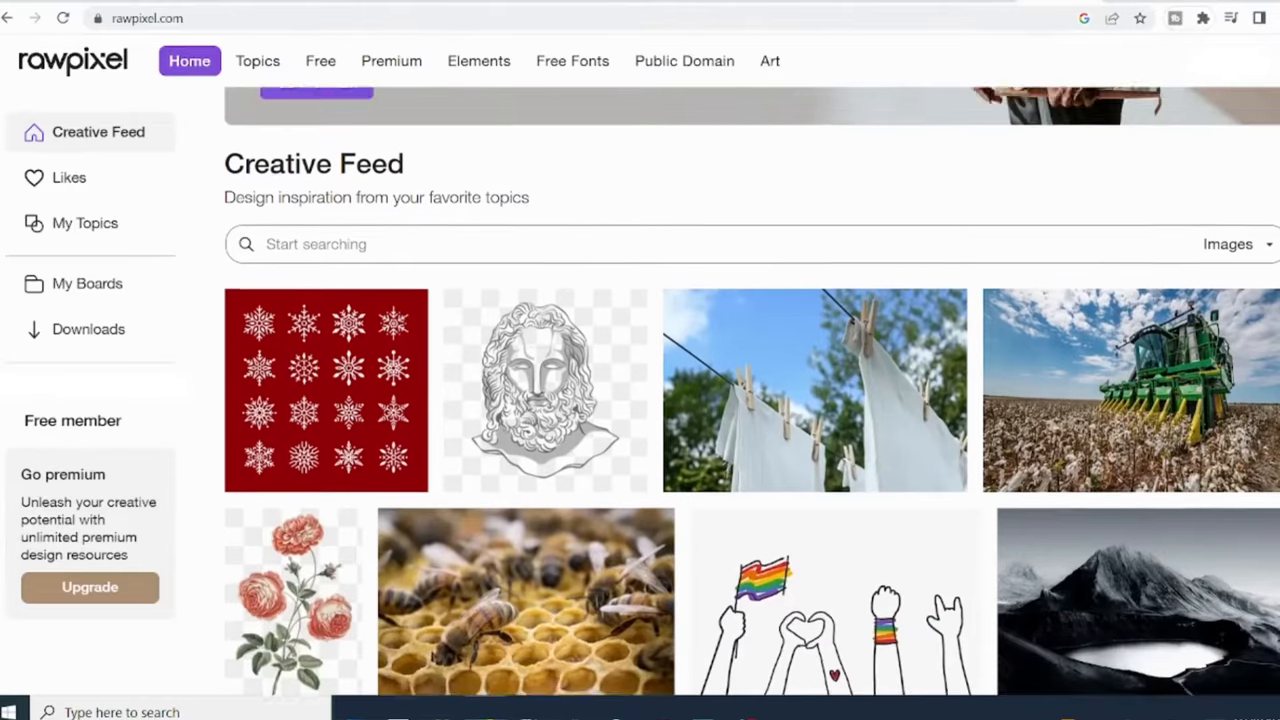
scroll("up", 3)
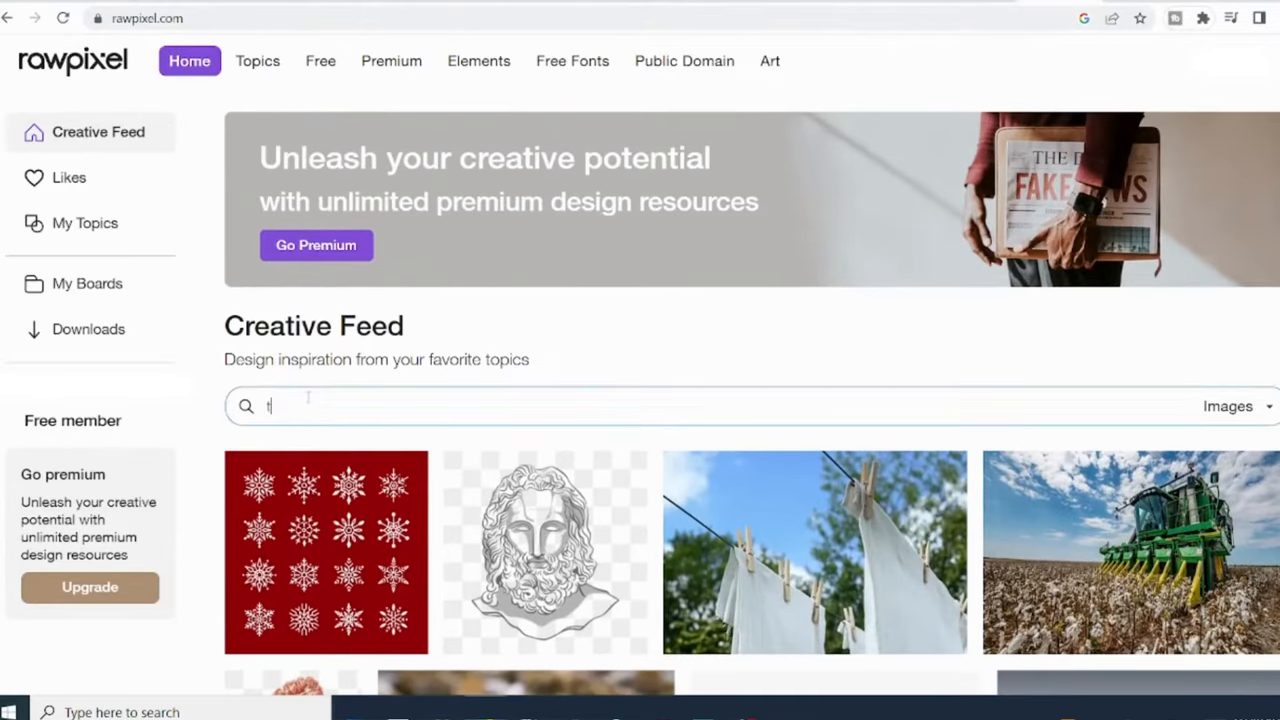
type("tumbler")
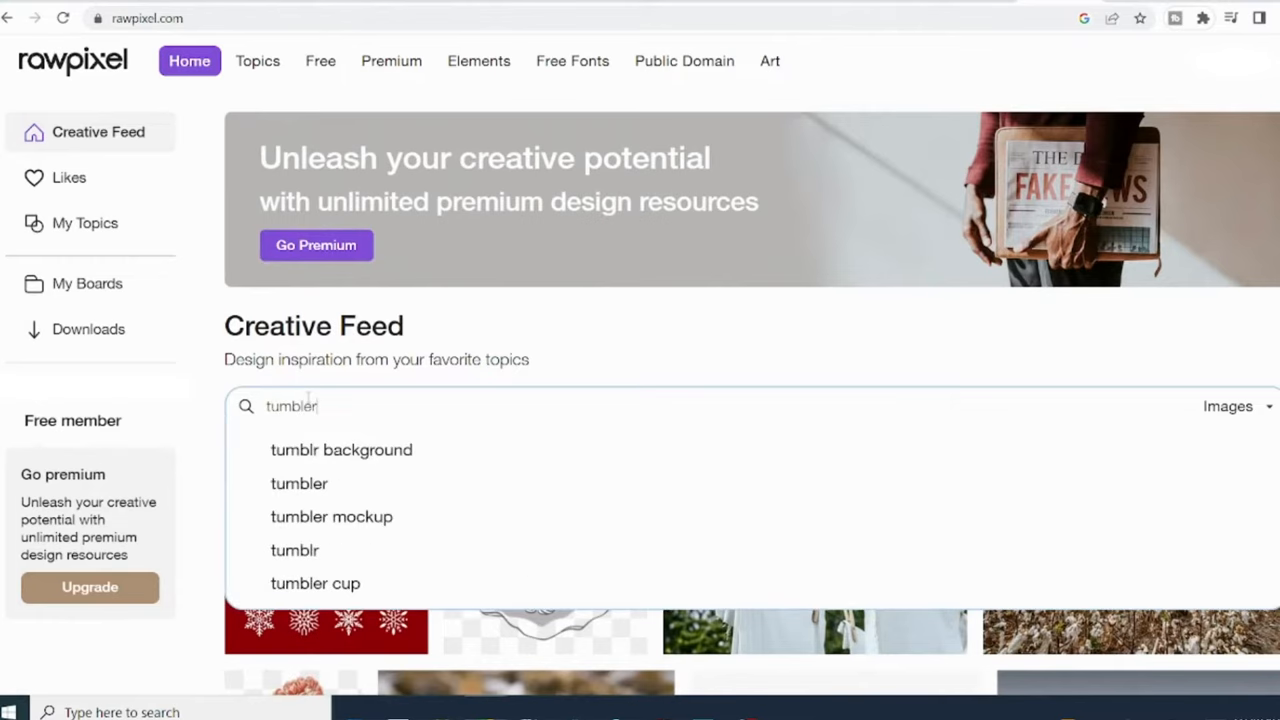
left_click(332, 516)
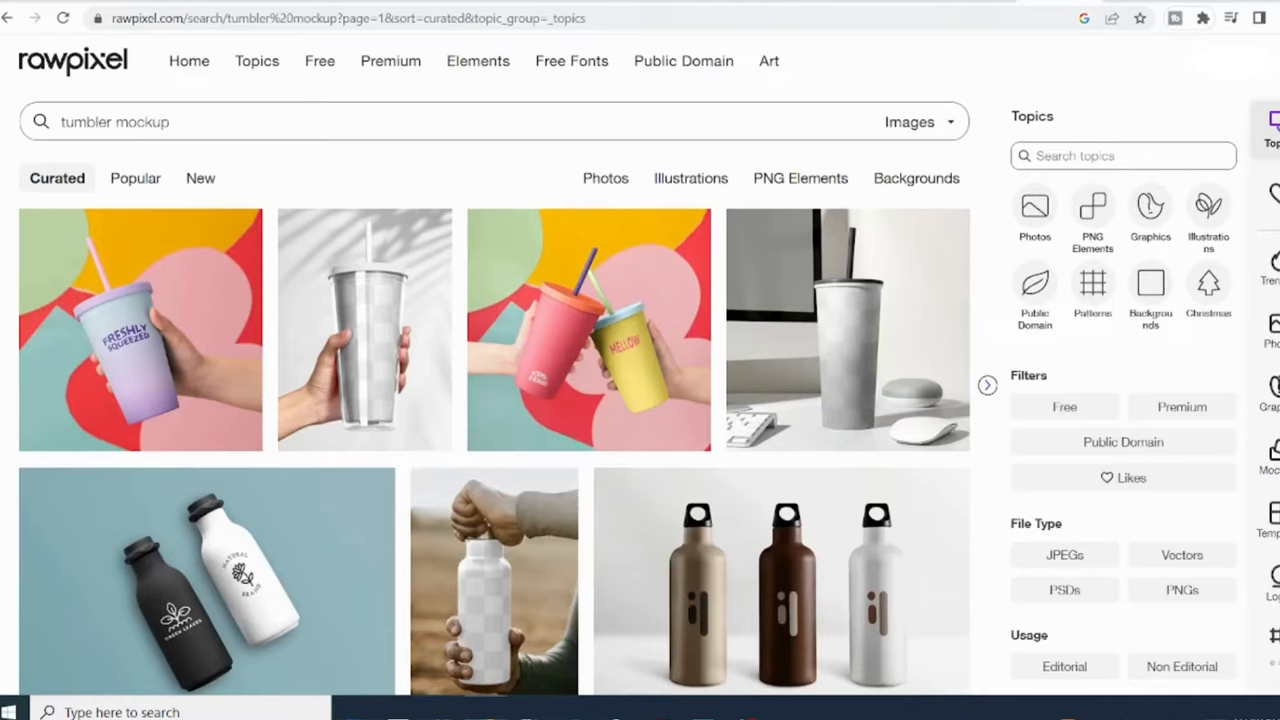
scroll("down", 3)
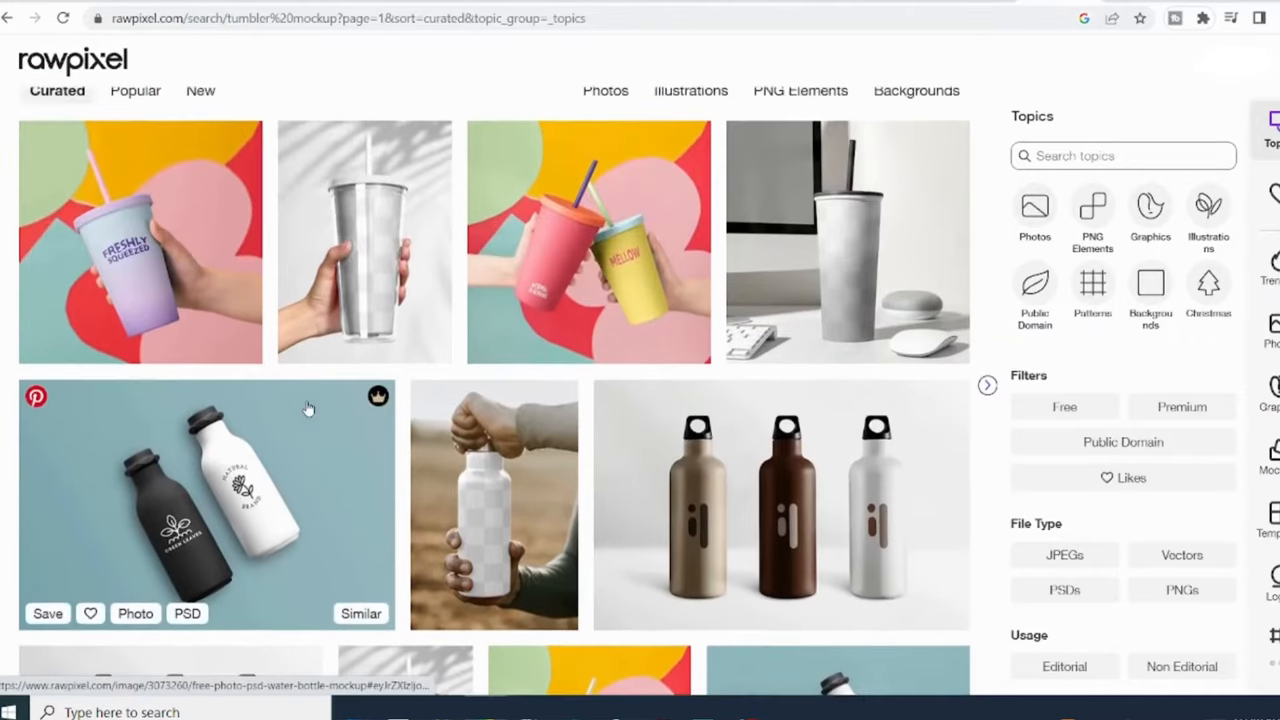
scroll("up", 3)
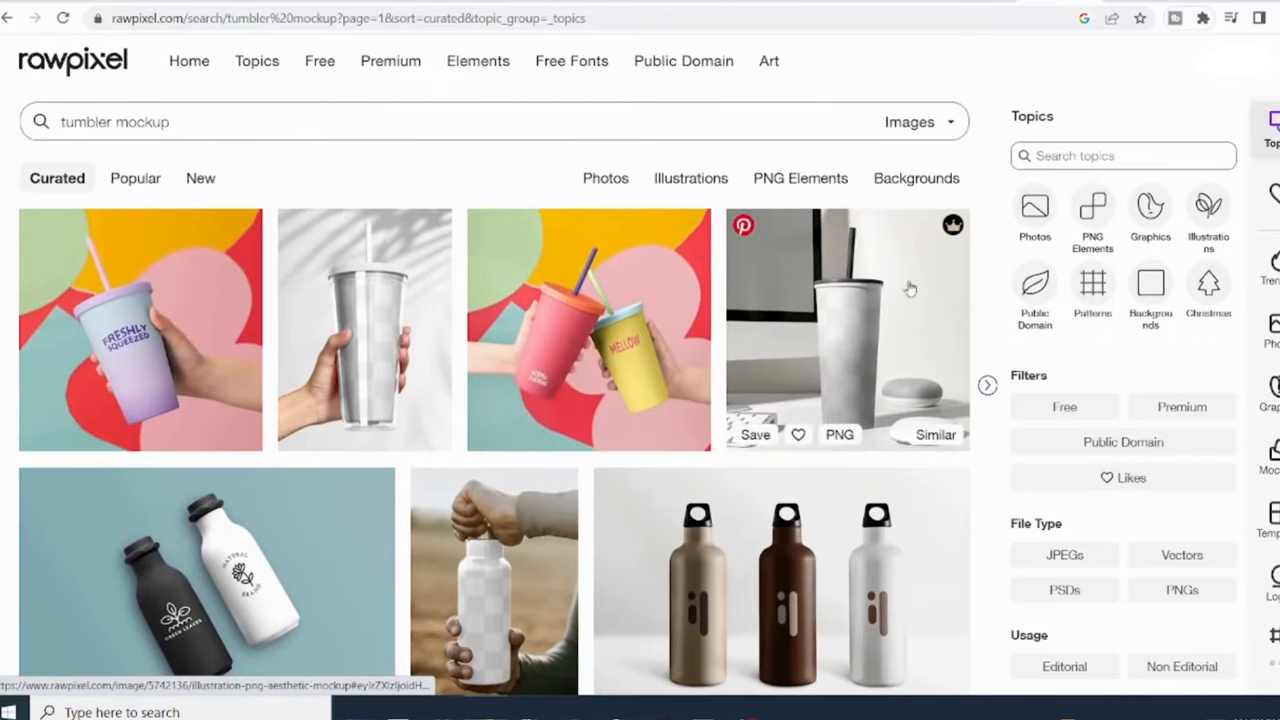
scroll("down", 3)
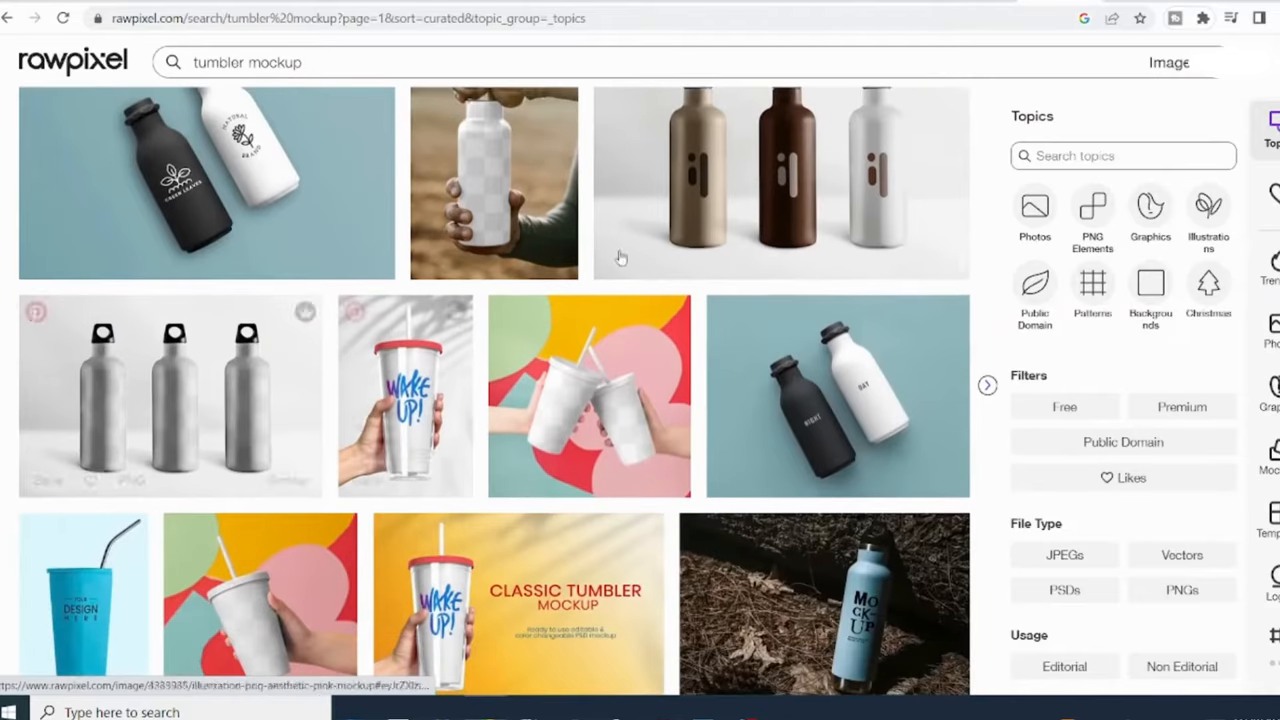
scroll("down", 3)
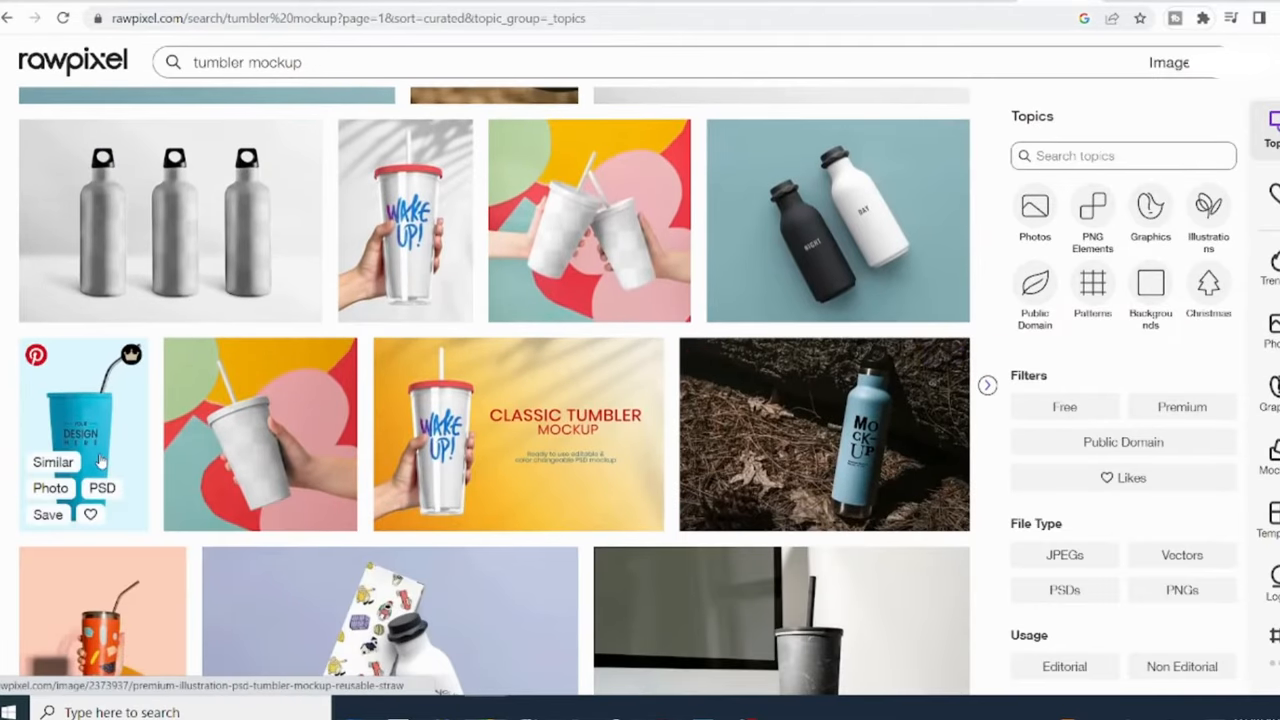
mouse_move(130, 364)
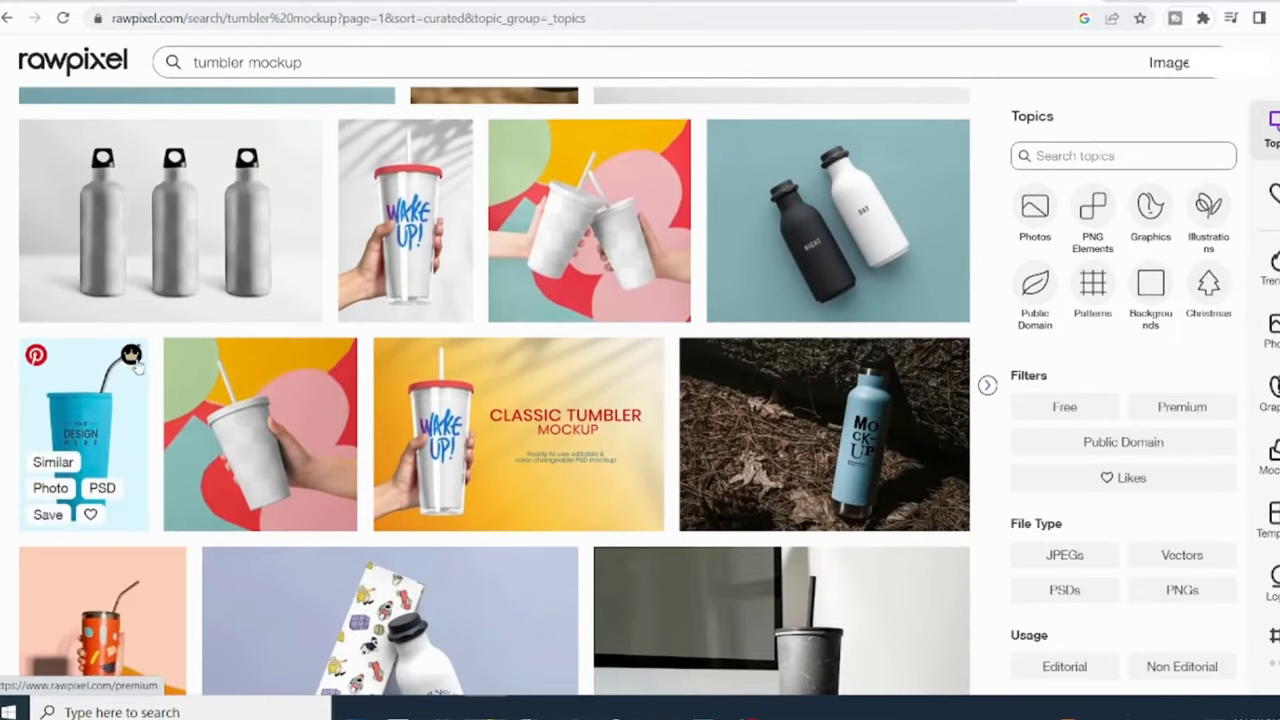
mouse_move(810, 358)
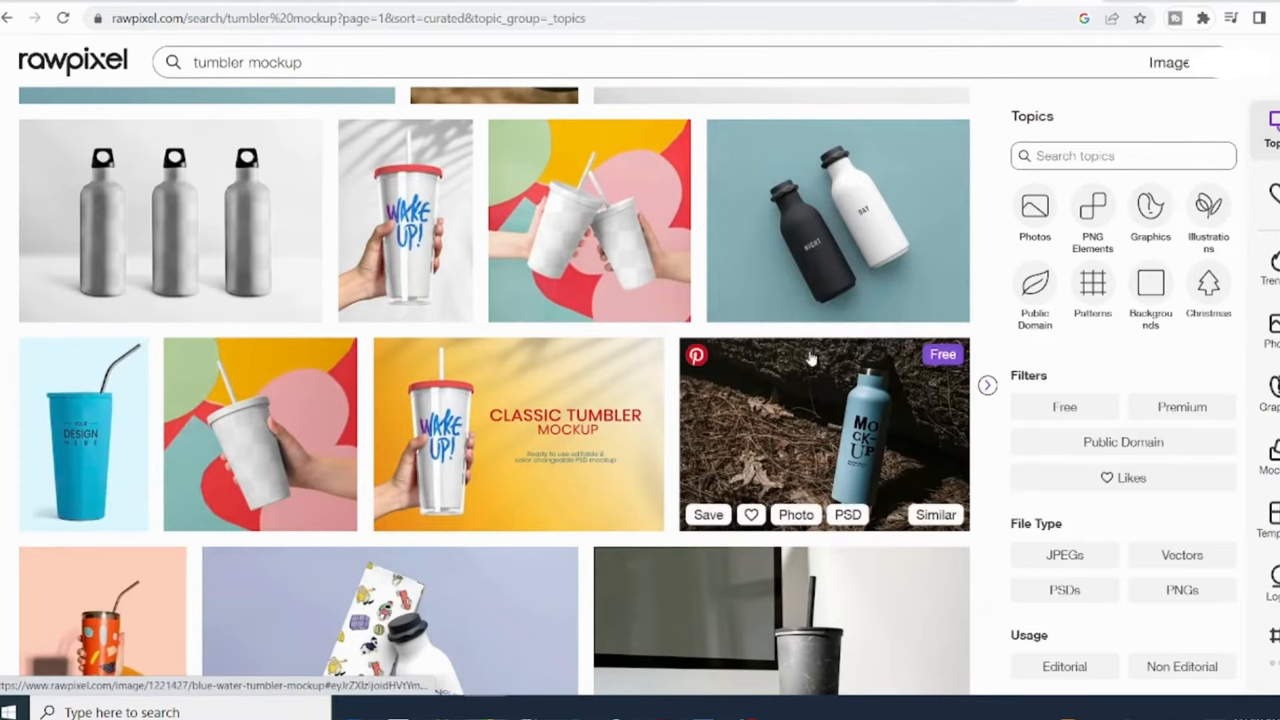
mouse_move(838, 220)
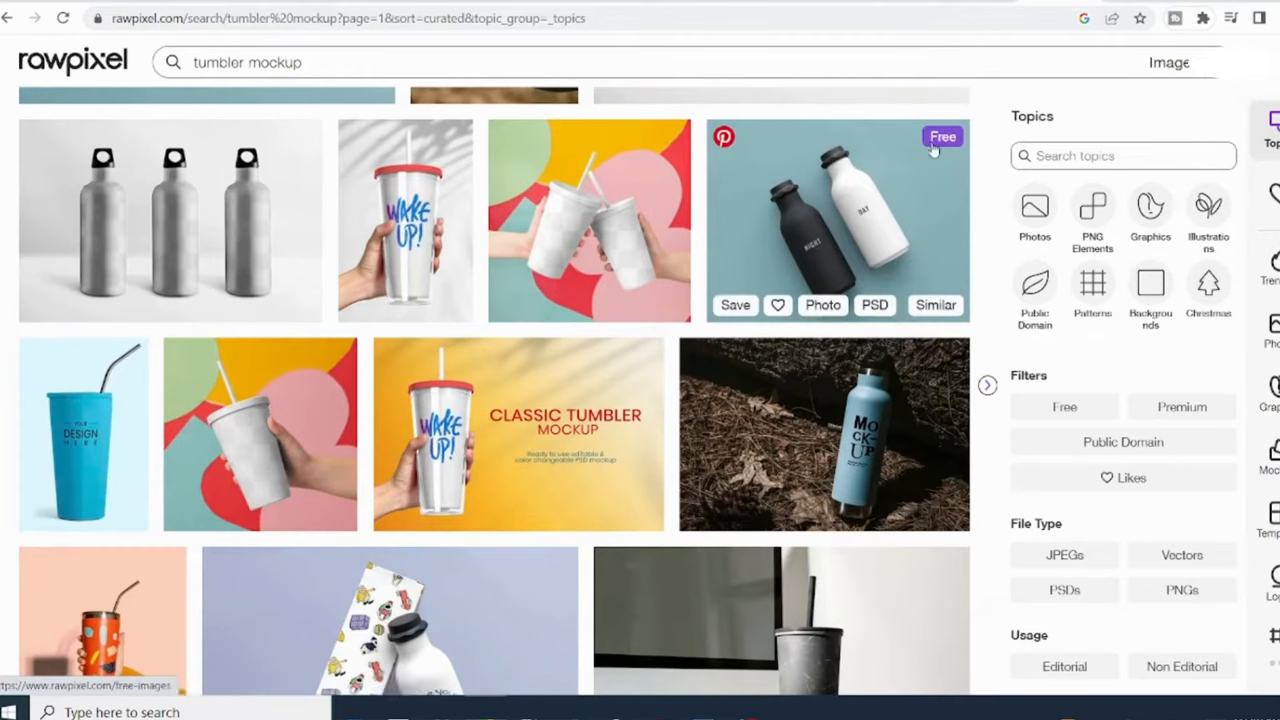
scroll("down", 3)
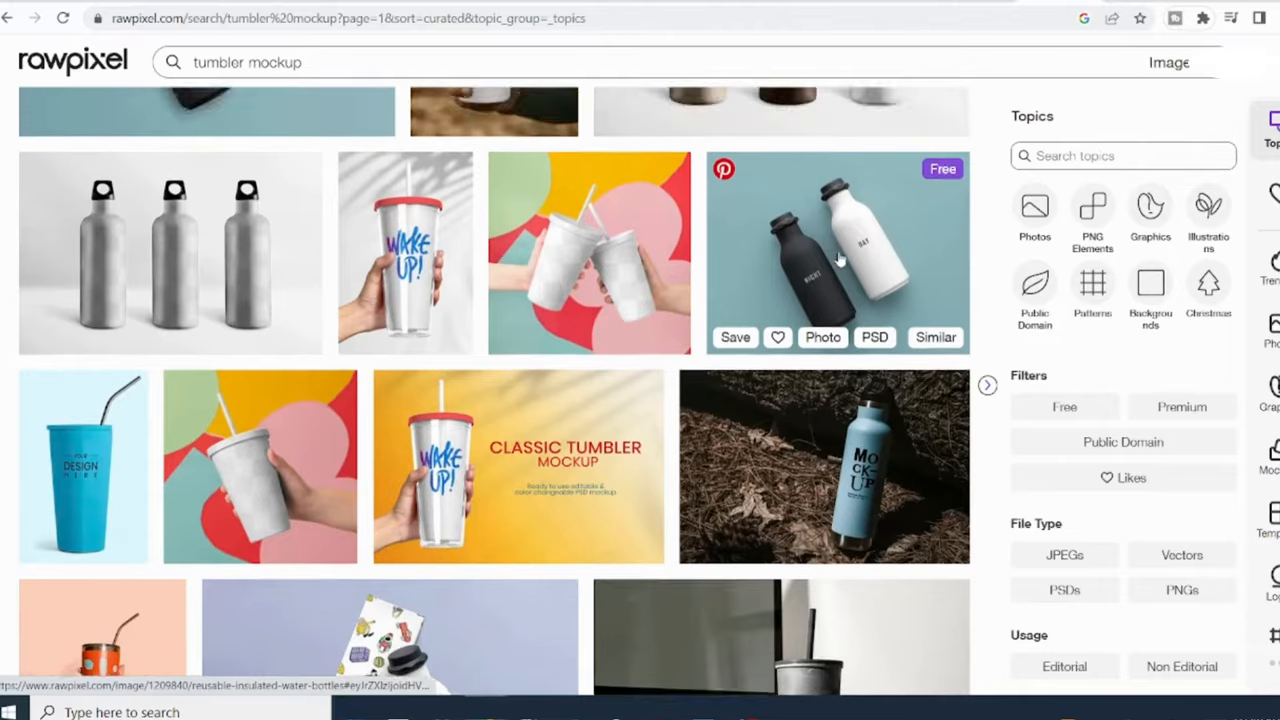
scroll("up", 3)
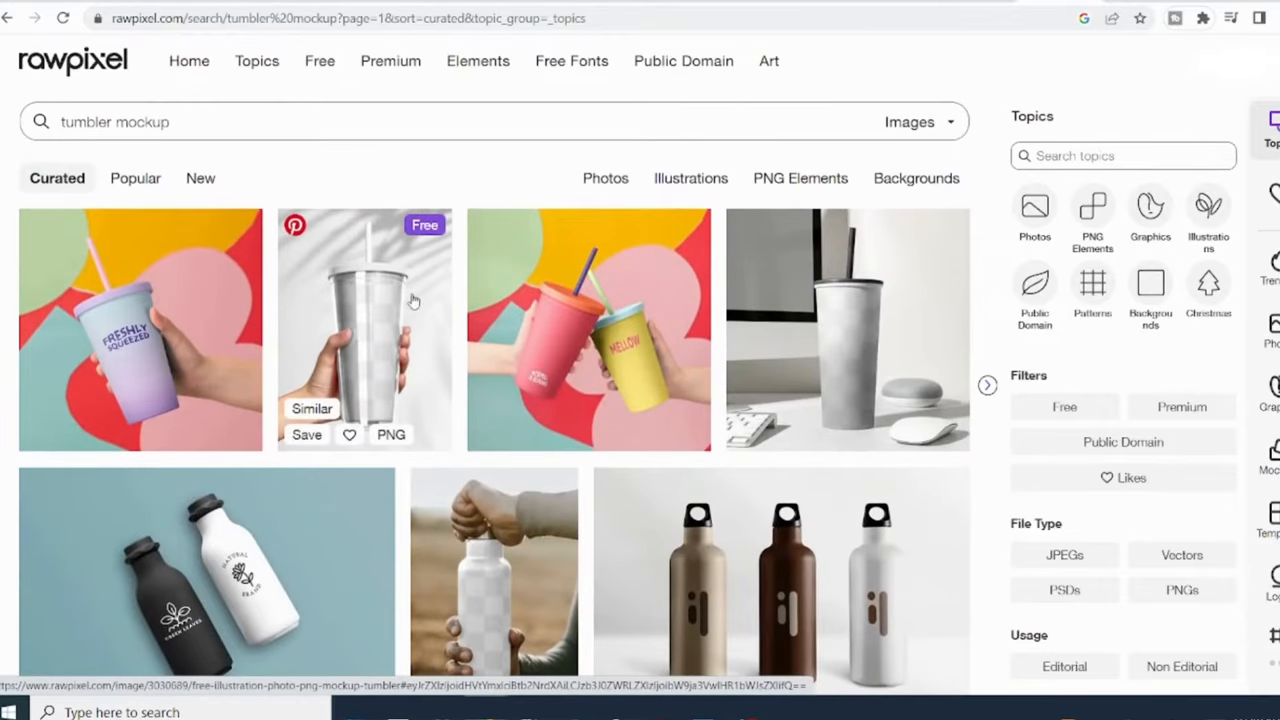
Step: Download the transparent hand-held cup mockup as the original-size PNG
left_click(364, 330)
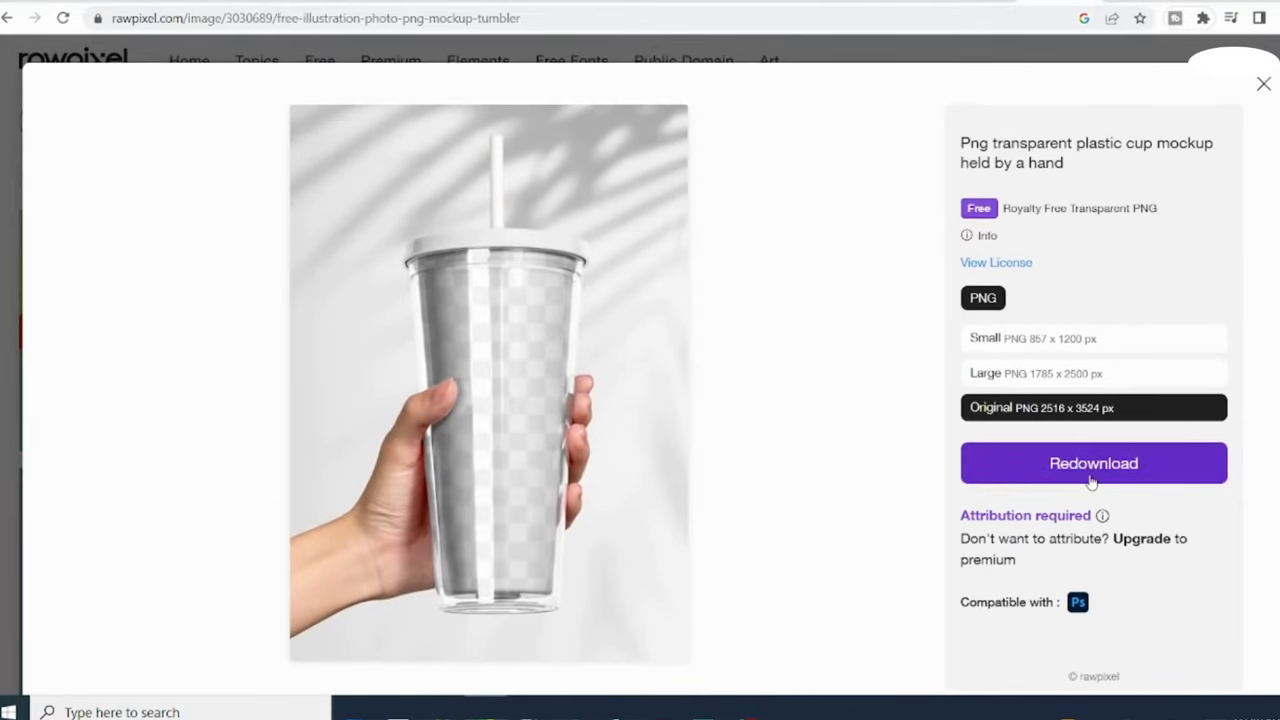
left_click(1092, 464)
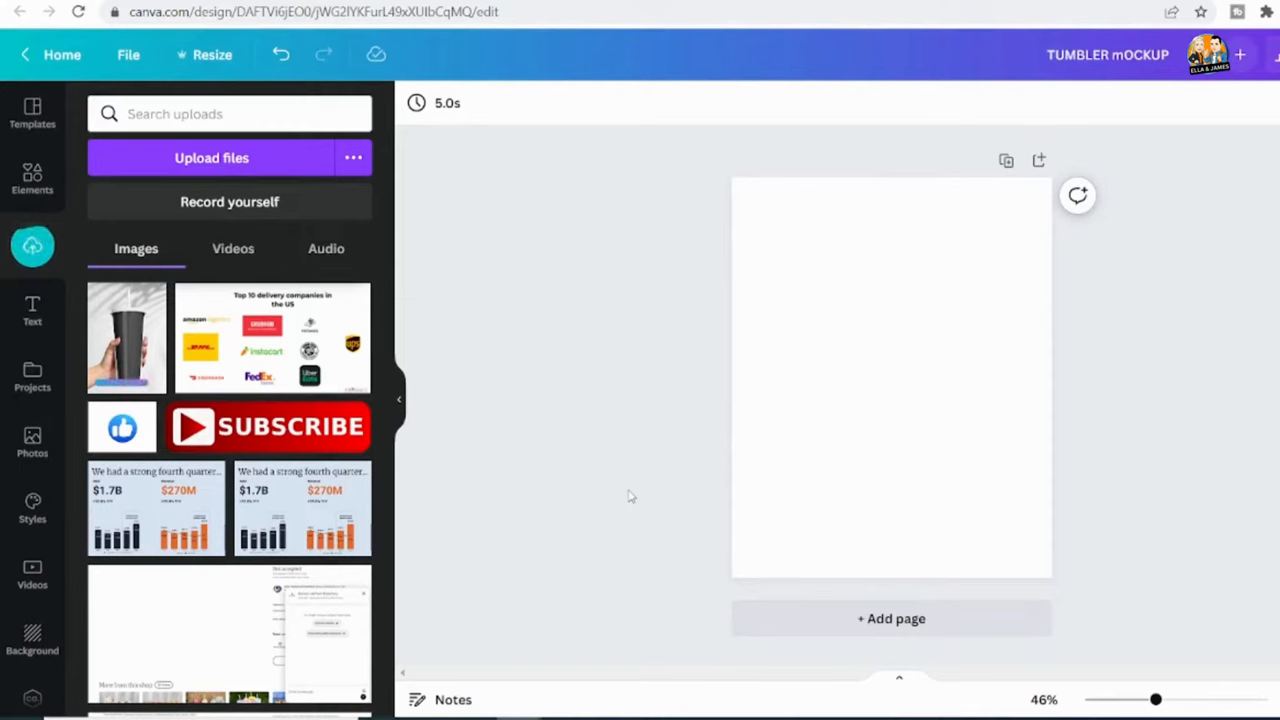
Step: Add the uploaded cup photo to the page and enlarge it to fill the page
left_click(126, 336)
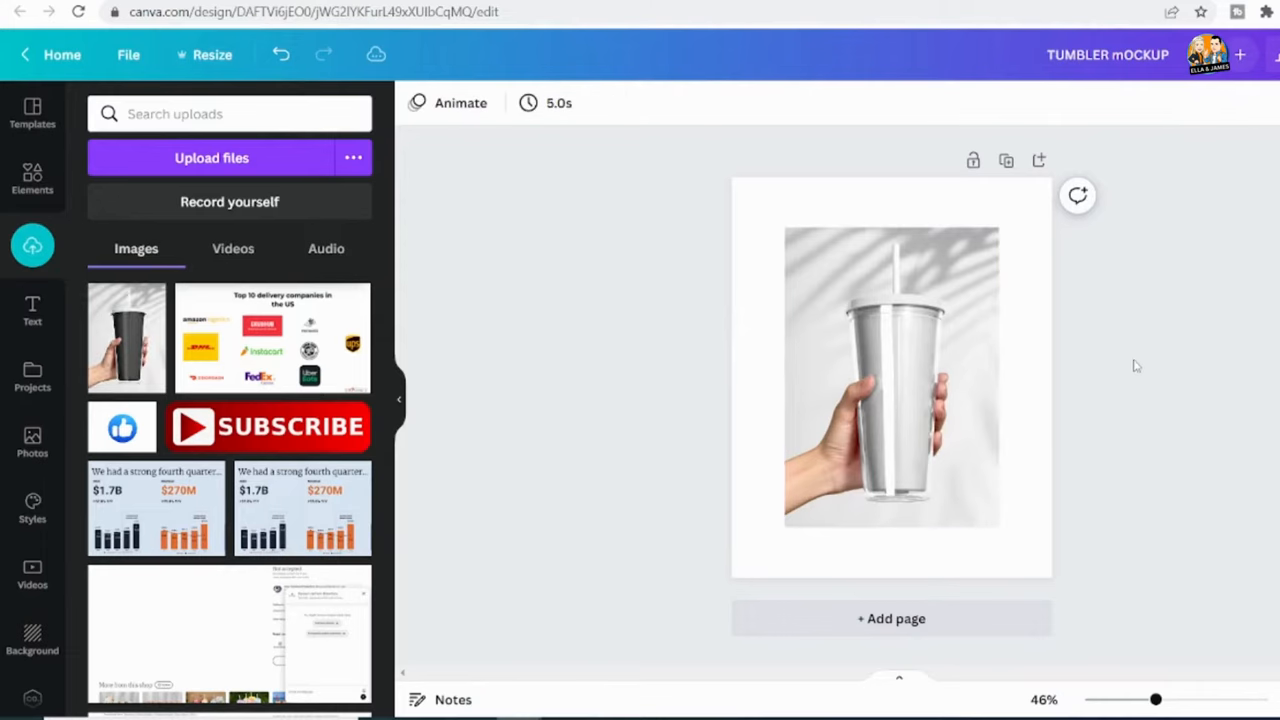
left_click(890, 378)
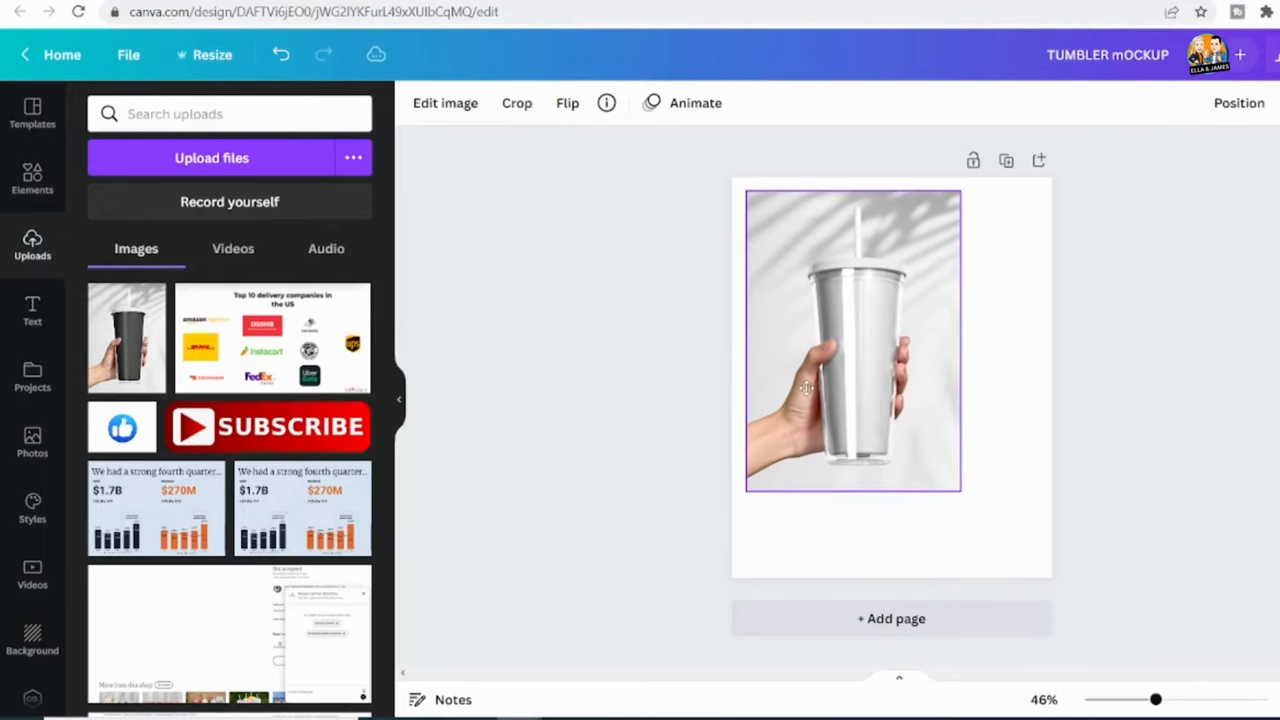
left_click_drag(960, 490, 1020, 572)
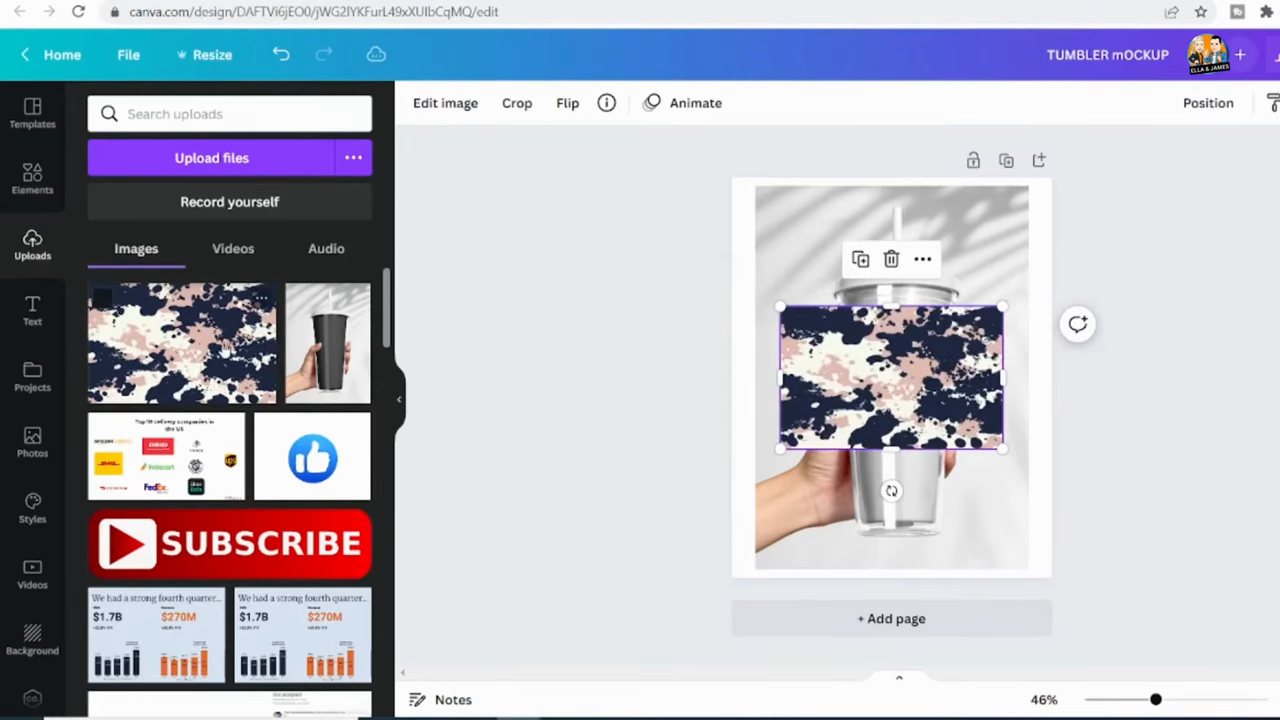
Step: Position and resize the camouflage pattern to cover the cup's body
left_click_drag(890, 378, 864, 356)
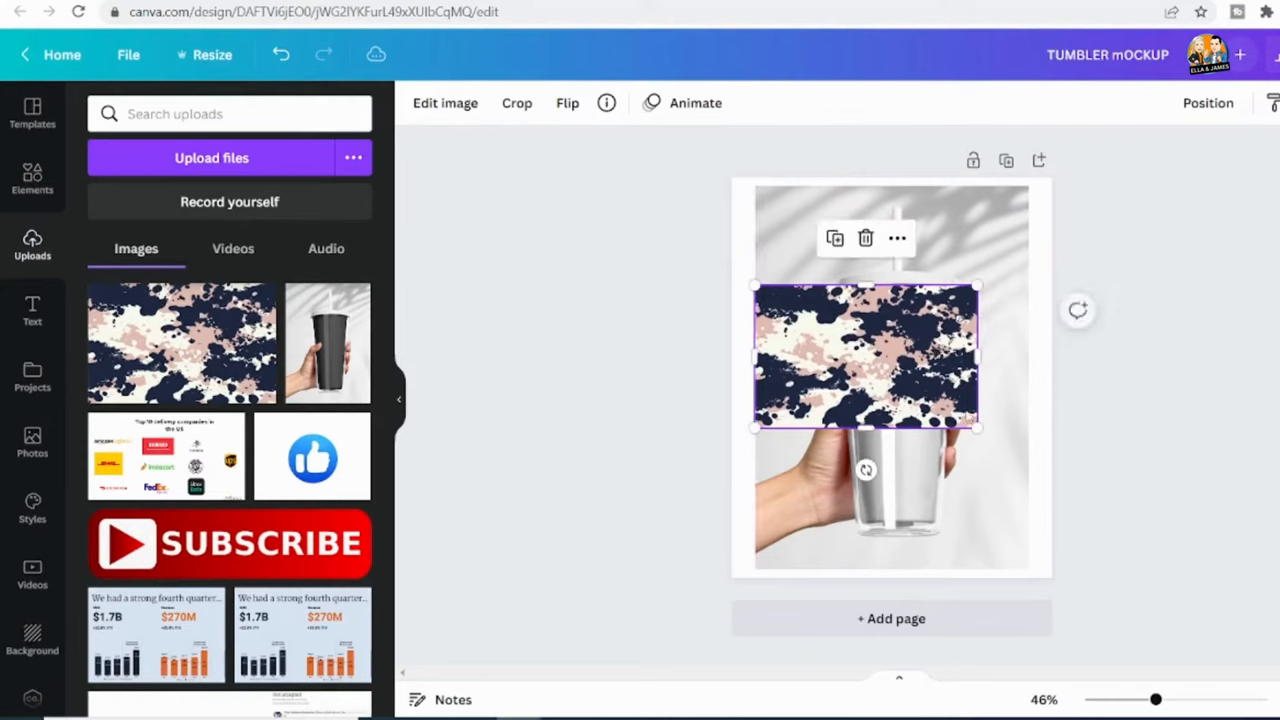
left_click_drag(976, 428, 1116, 516)
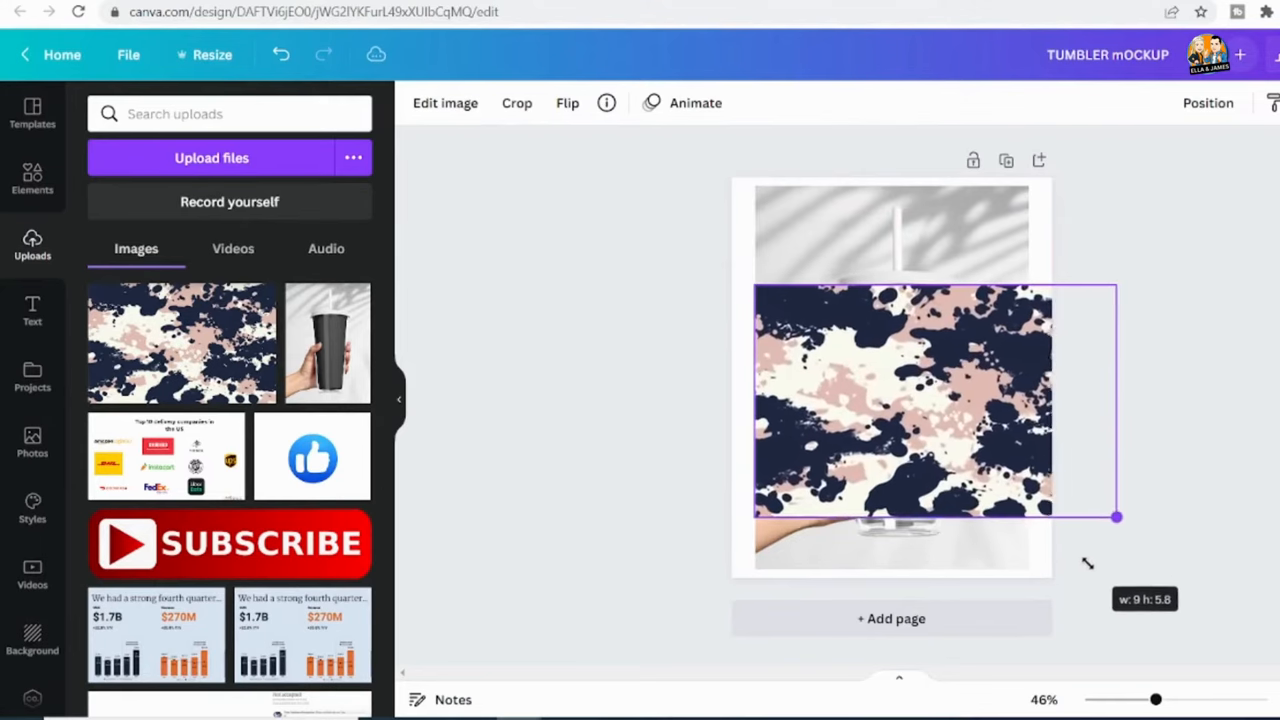
left_click_drag(1116, 516, 1108, 516)
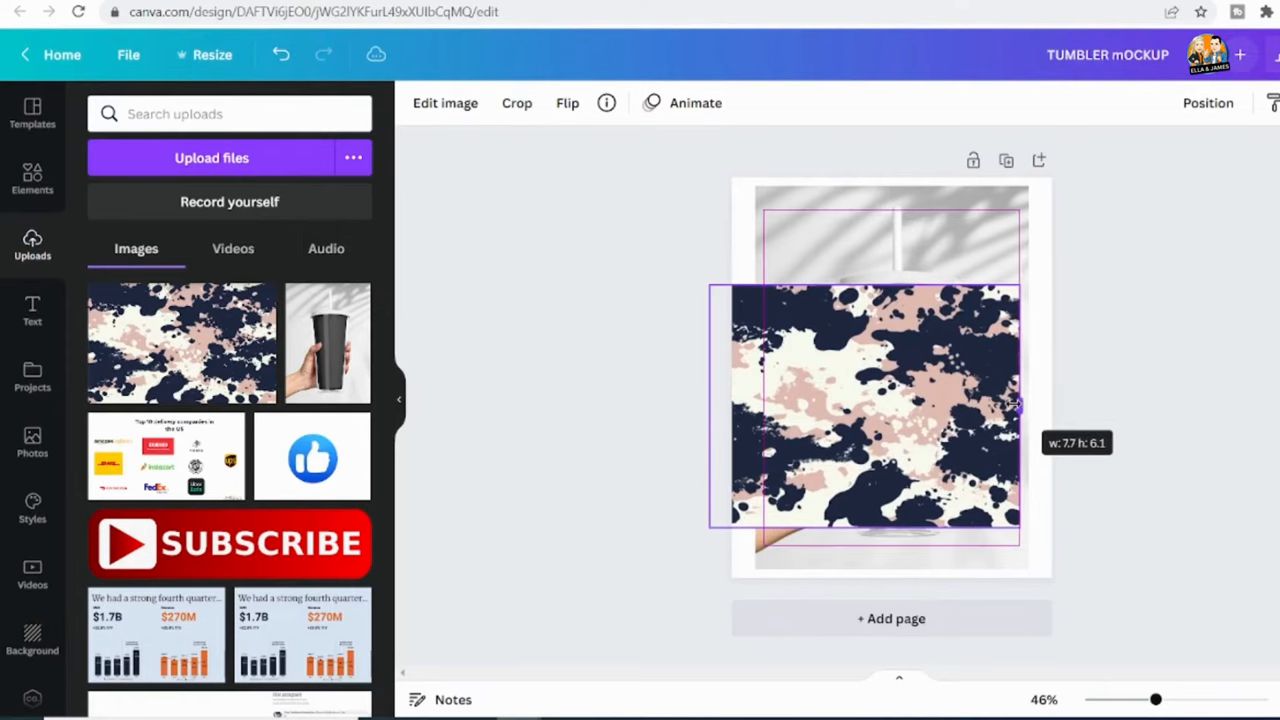
left_click_drag(1016, 404, 996, 404)
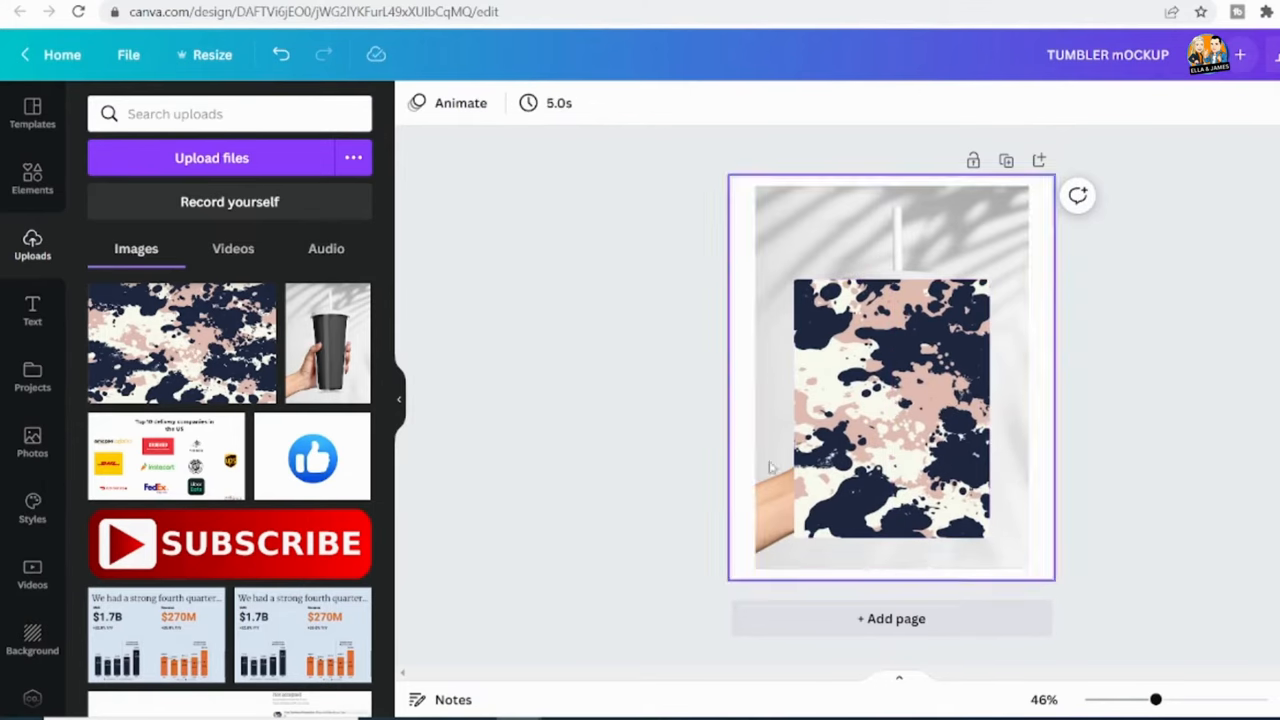
Step: Send the pattern behind the transparent cup, then enlarge cup and pattern together to fill the page
left_click(890, 410)
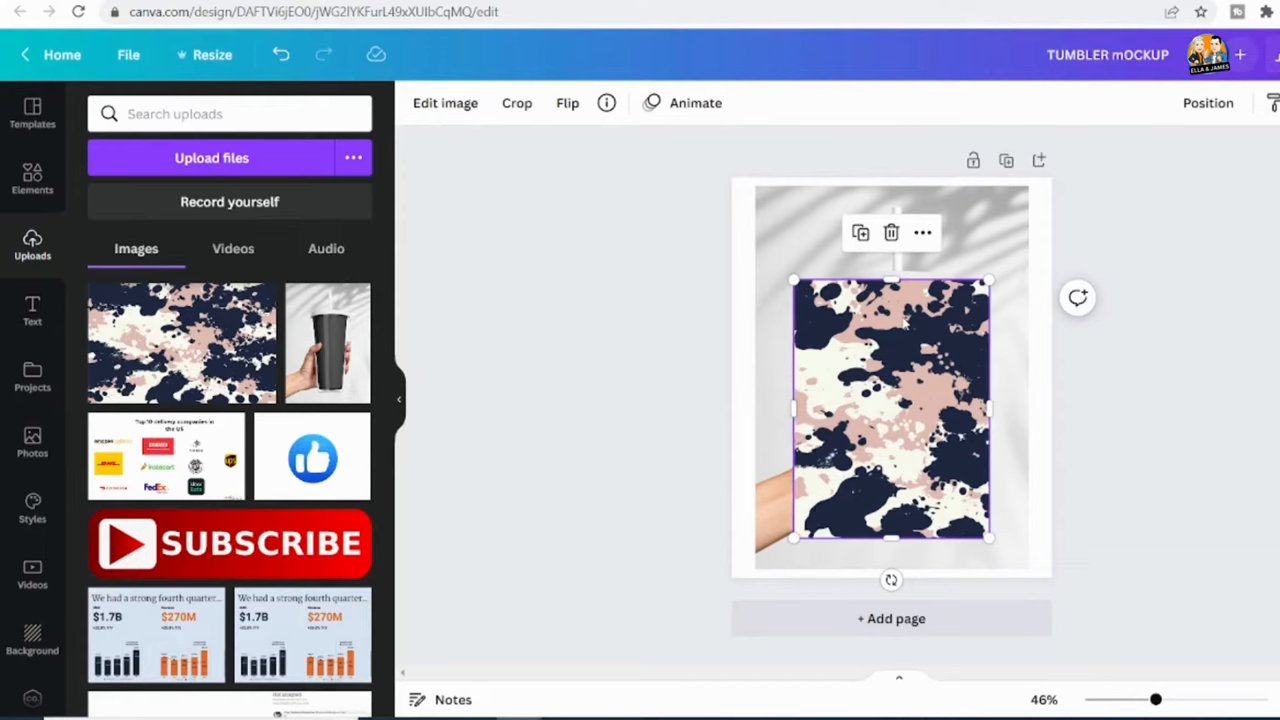
right_click(890, 410)
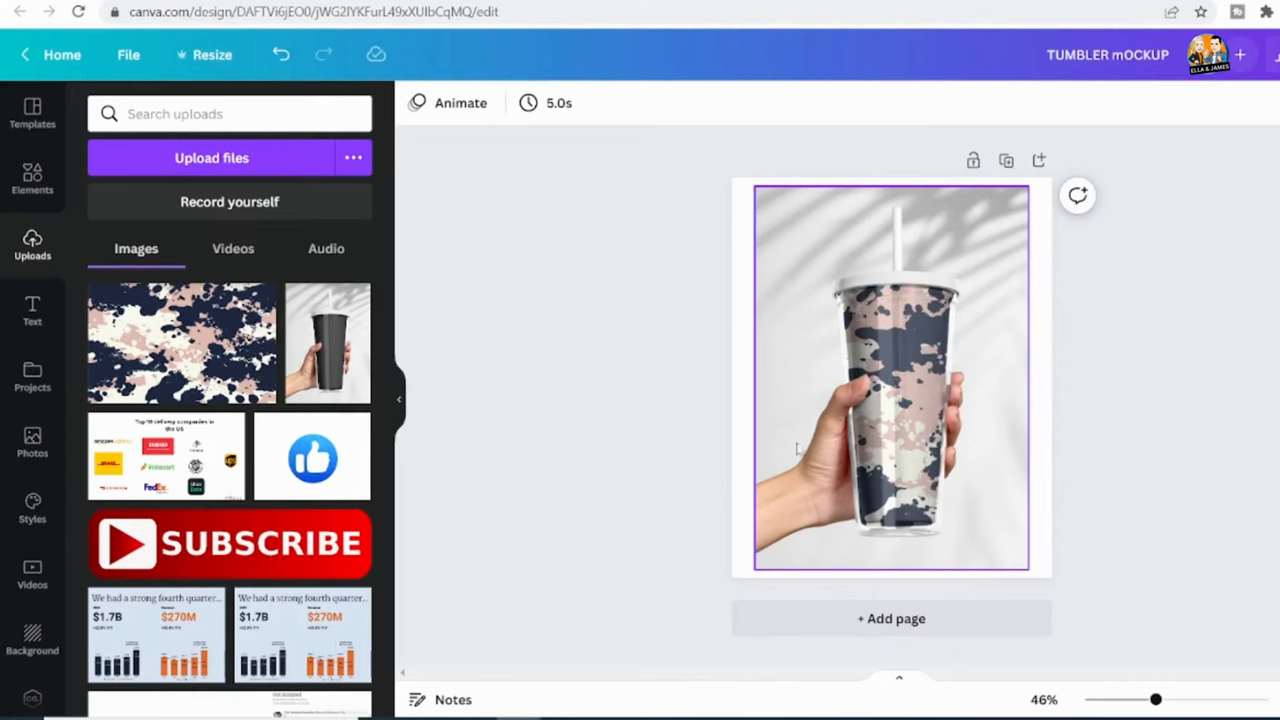
mouse_move(1070, 466)
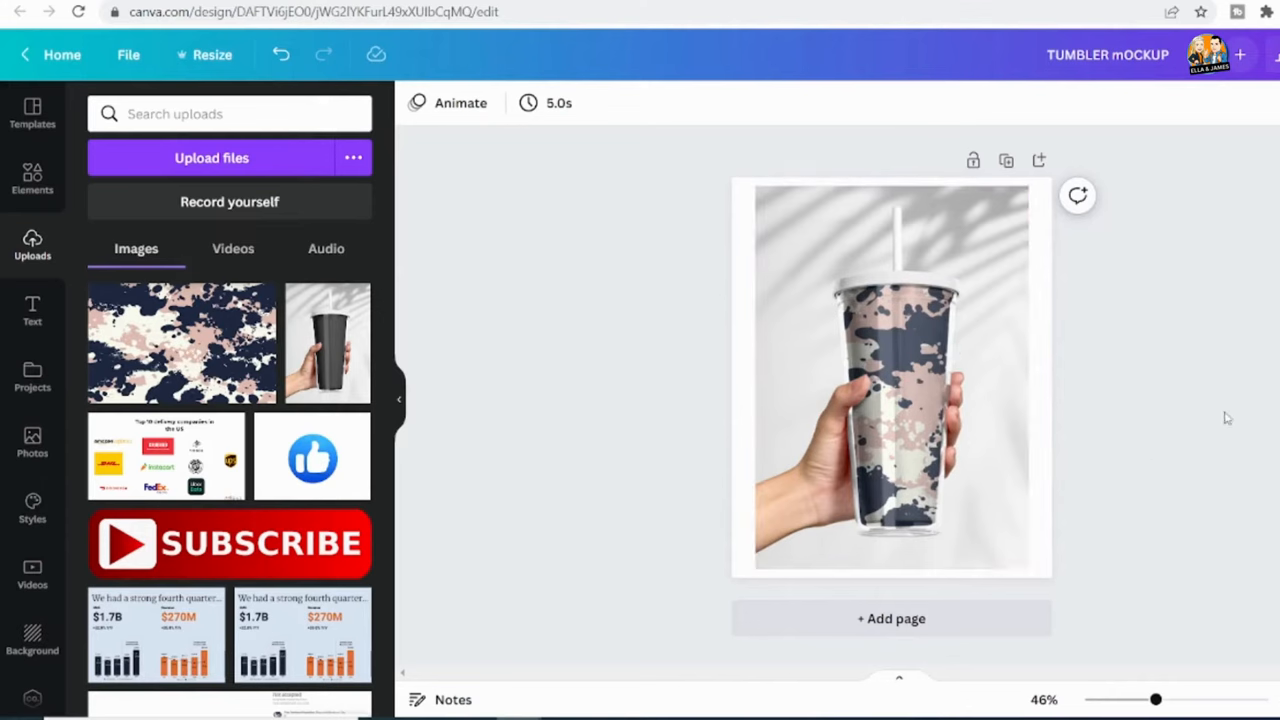
left_click(890, 400)
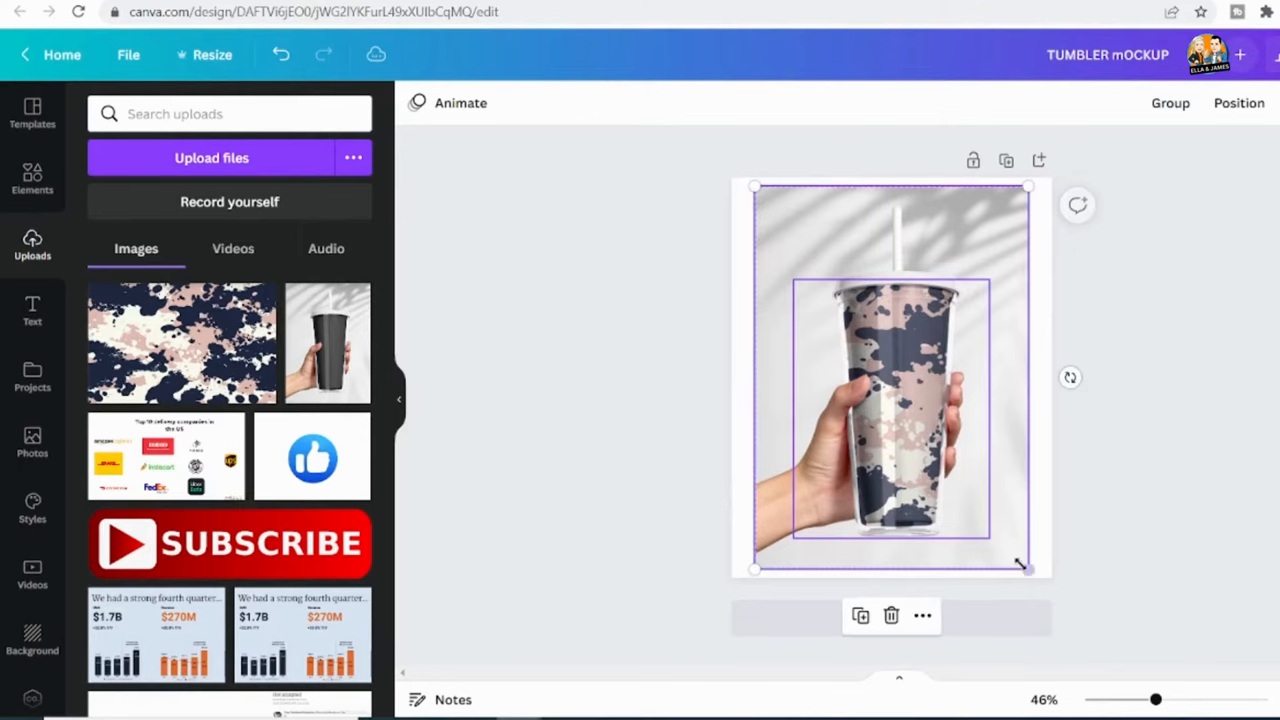
left_click_drag(1030, 568, 1050, 600)
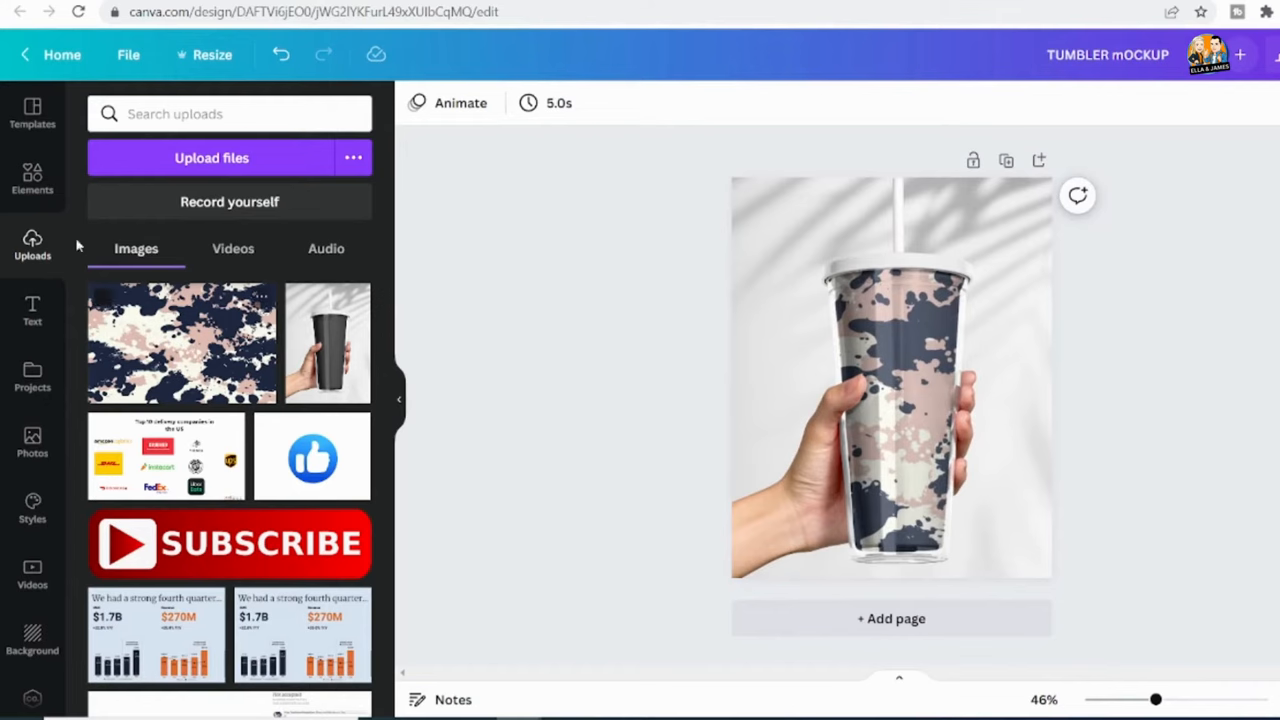
Step: Add a TUMBLER MOCKUP heading, shrink it and move it onto the cup's upper body
left_click(32, 310)
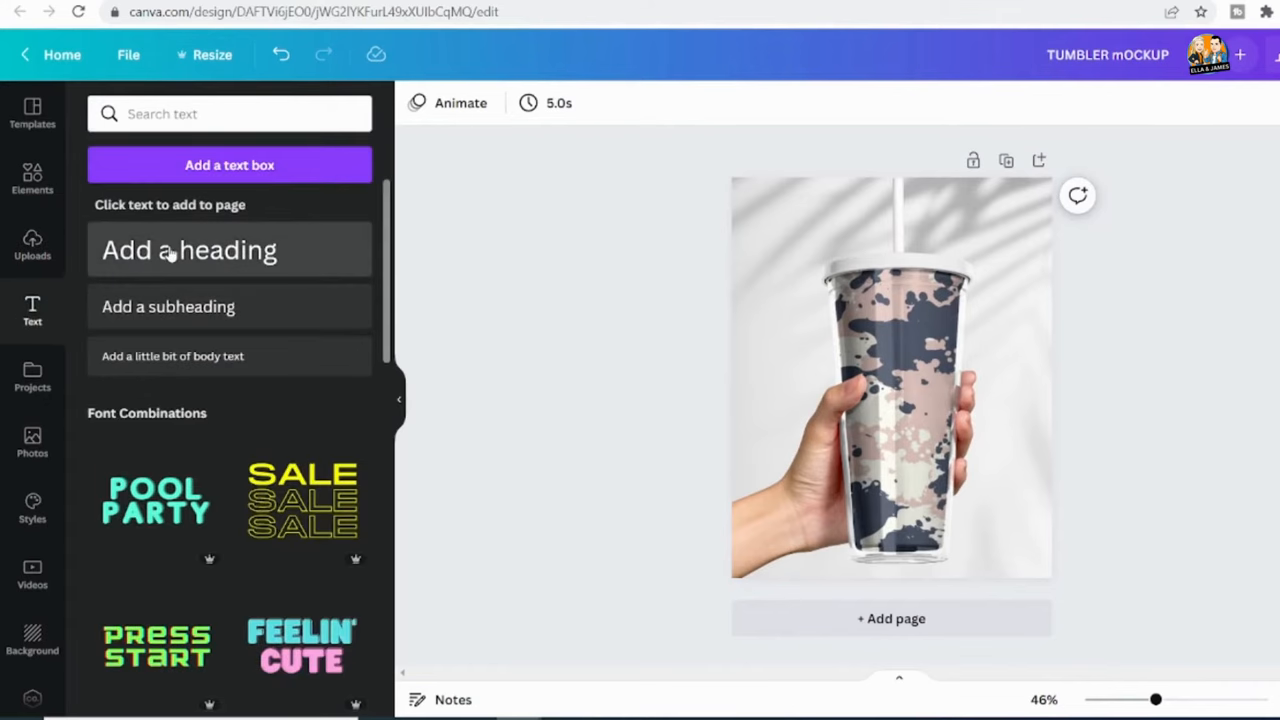
left_click(188, 248)
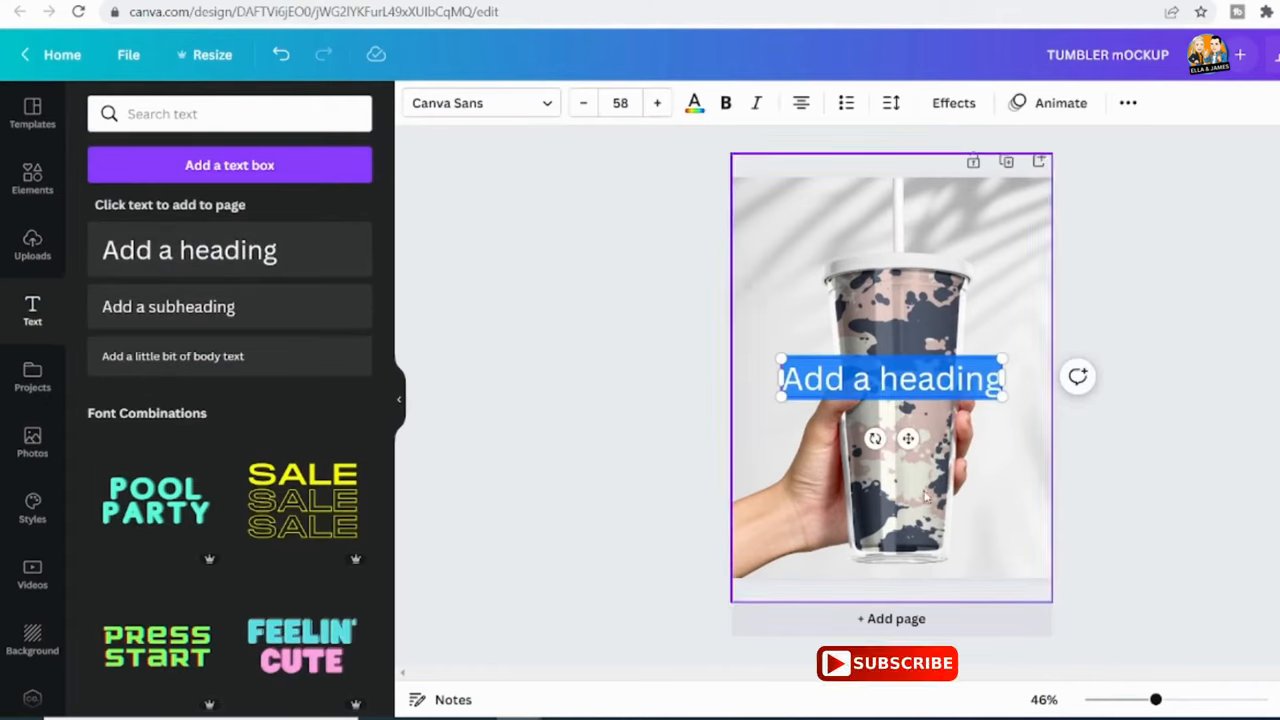
type("TUMBLER")
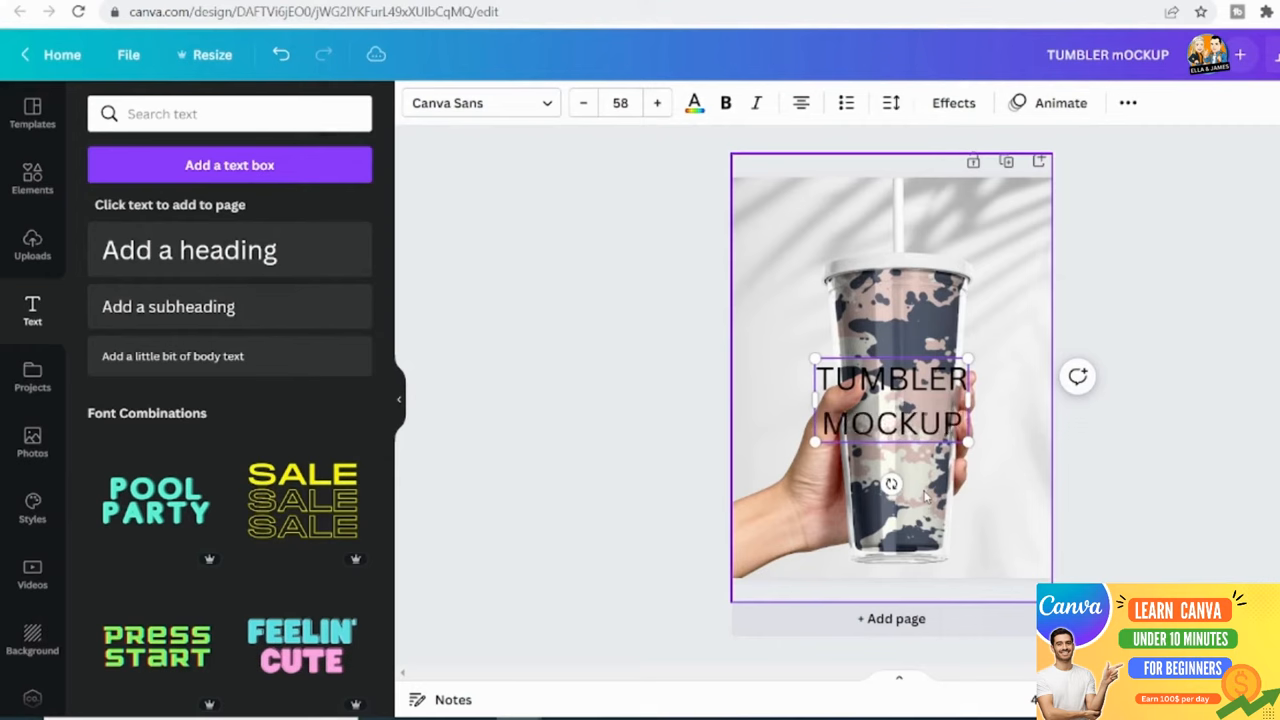
left_click(1220, 456)
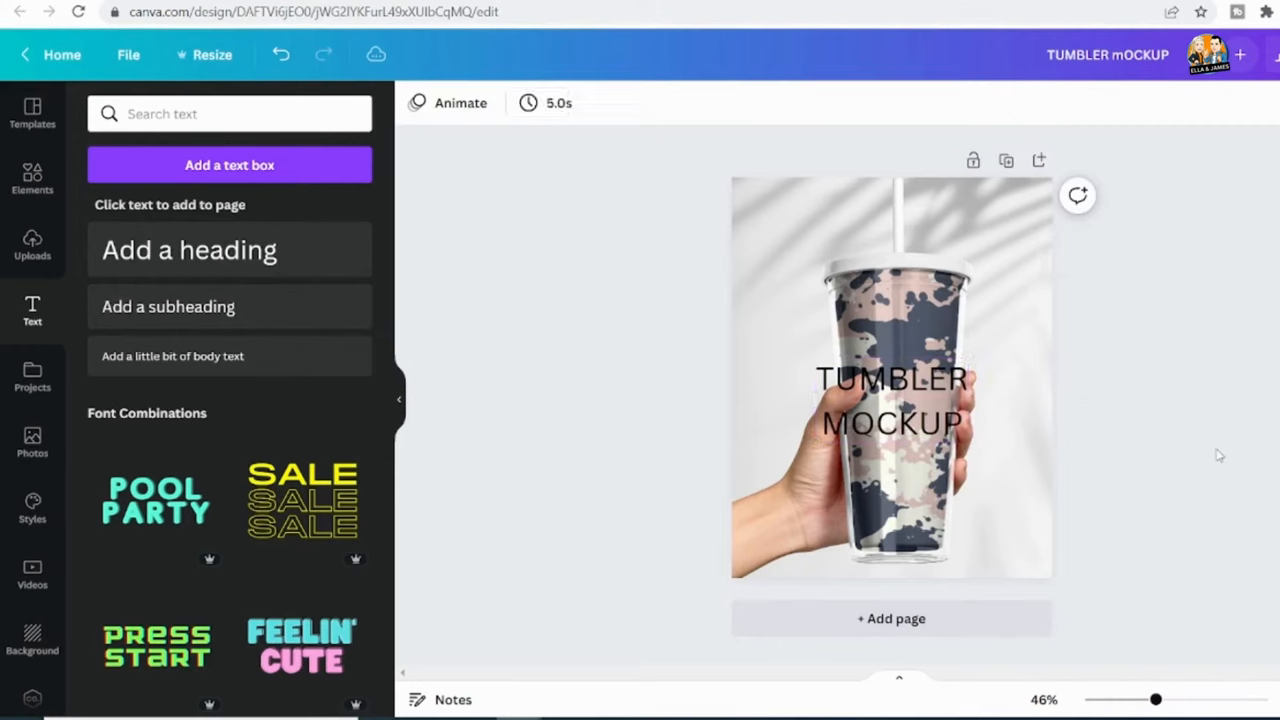
left_click(890, 400)
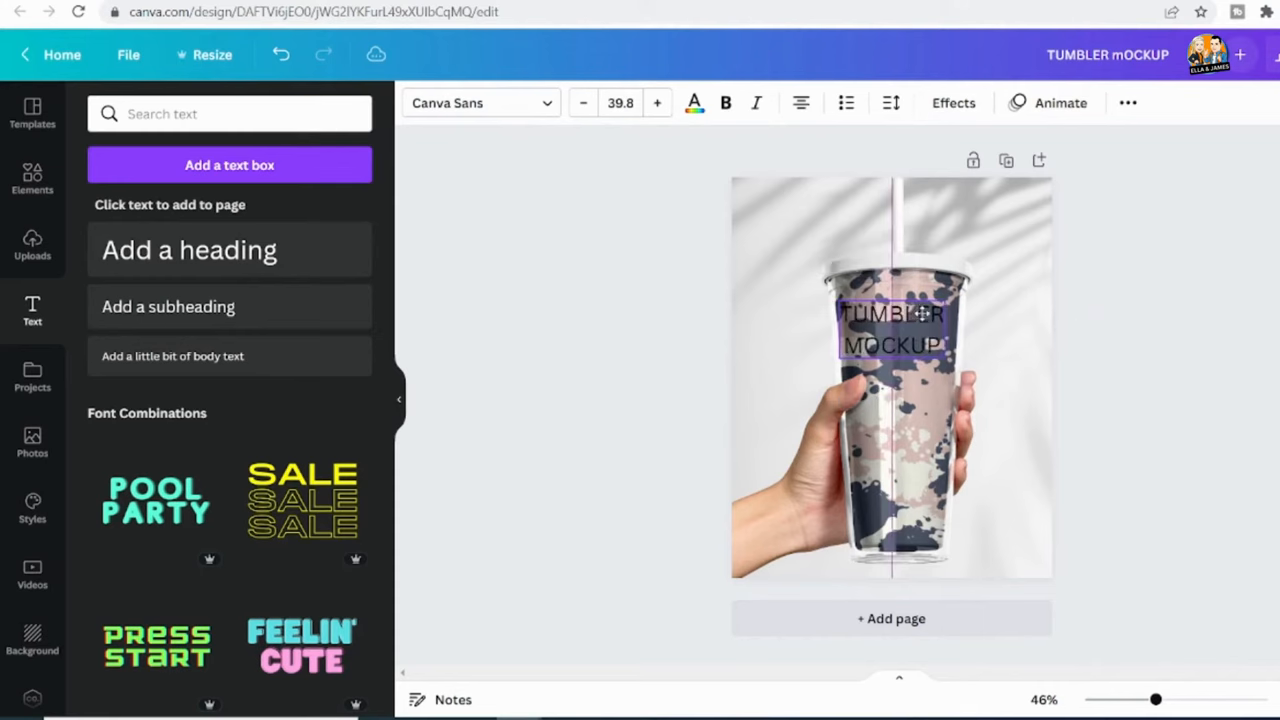
left_click(480, 104)
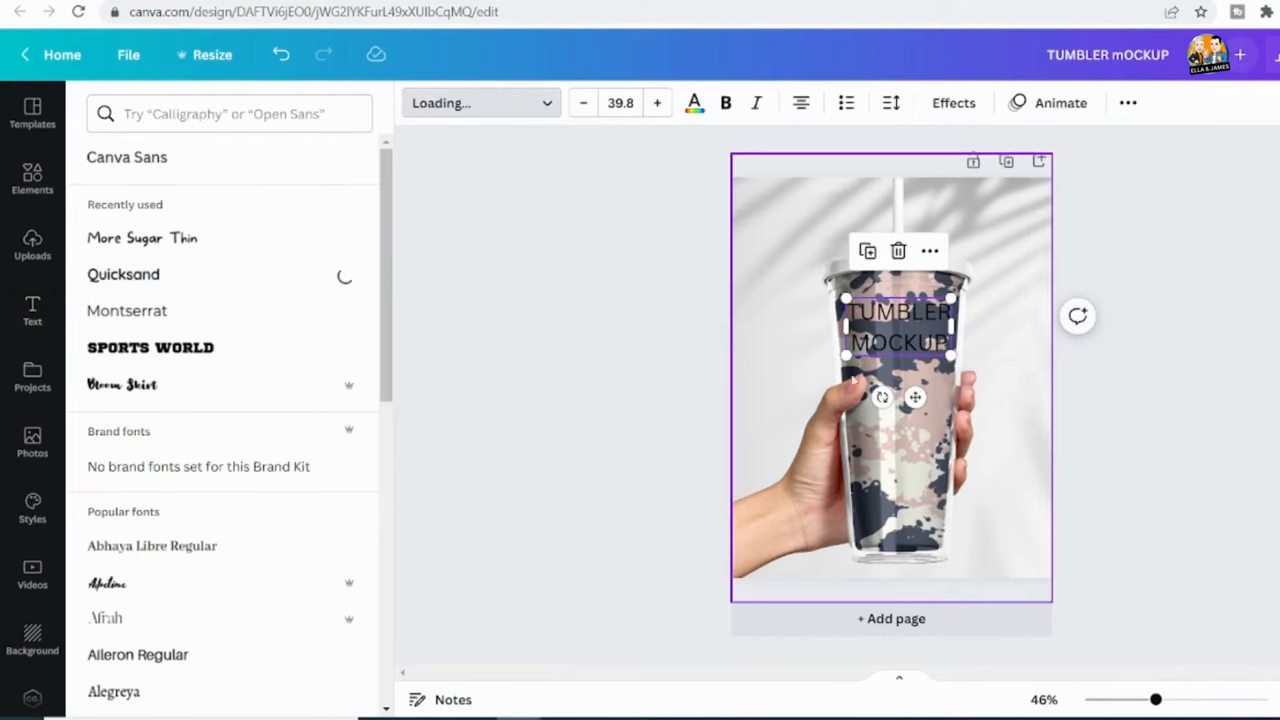
Step: Set the heading to Quicksand with a green text background effect
left_click(124, 274)
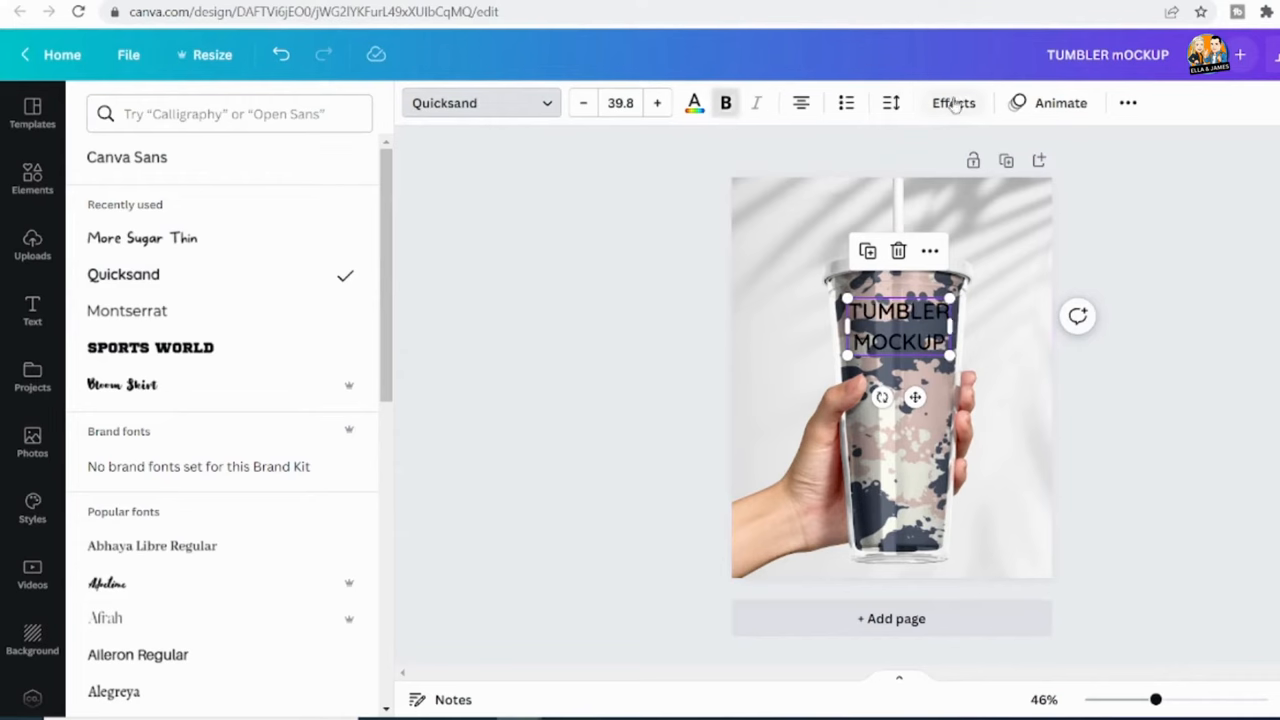
left_click(952, 104)
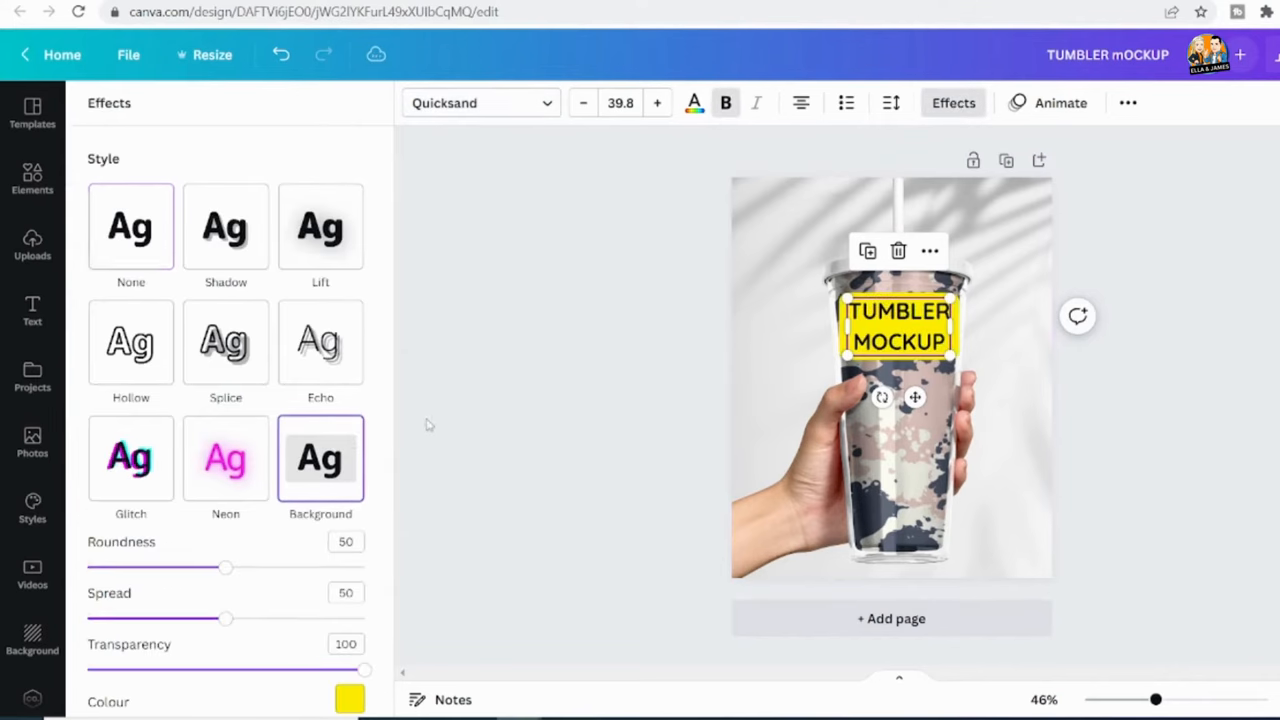
left_click(348, 698)
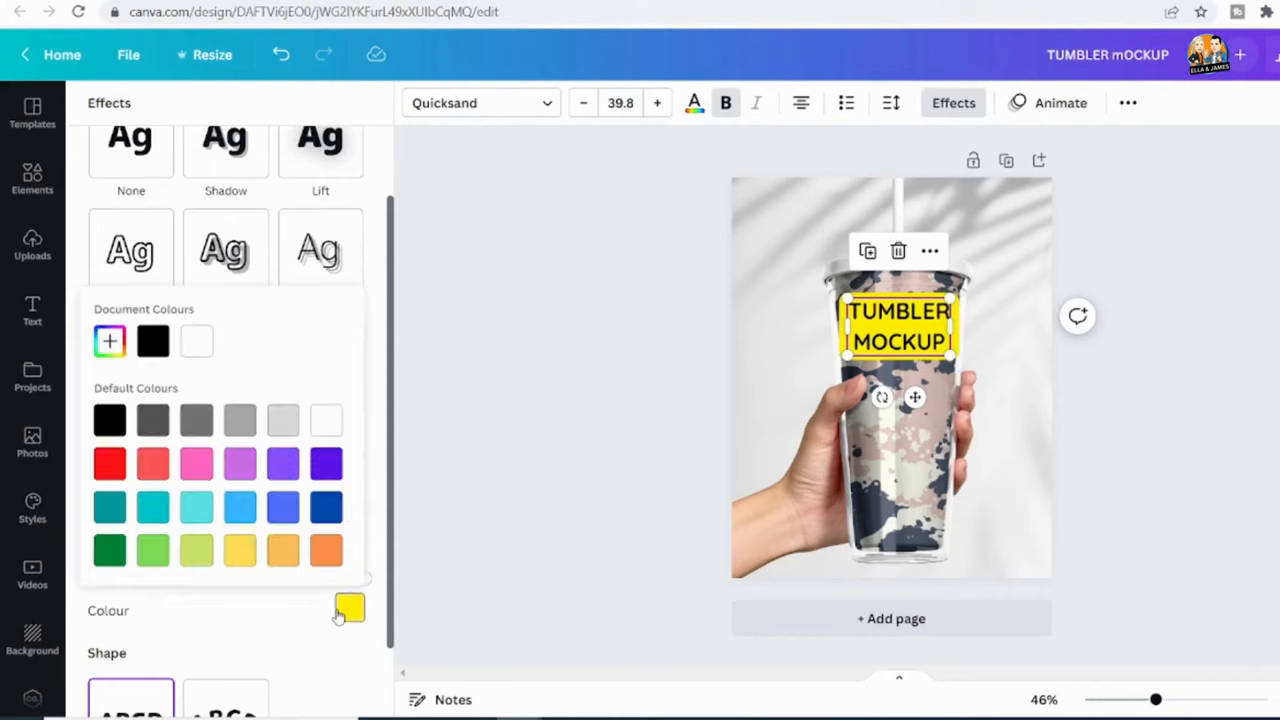
left_click(152, 550)
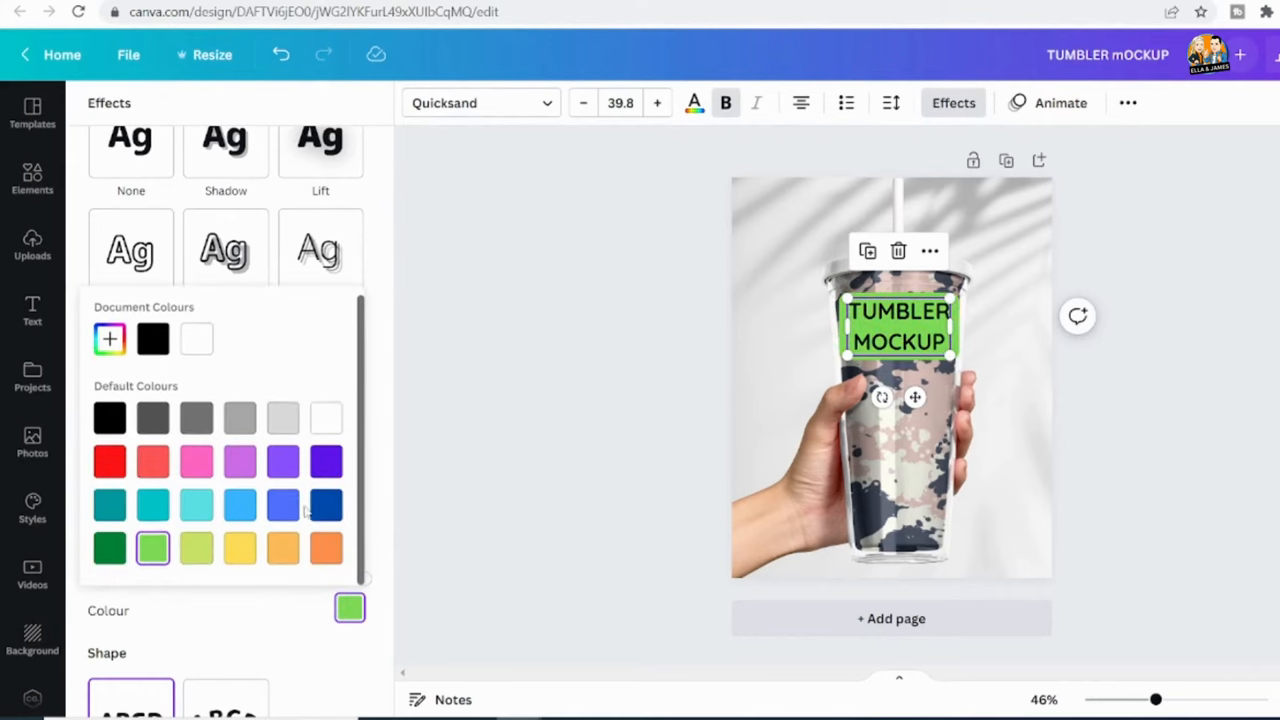
left_click(32, 310)
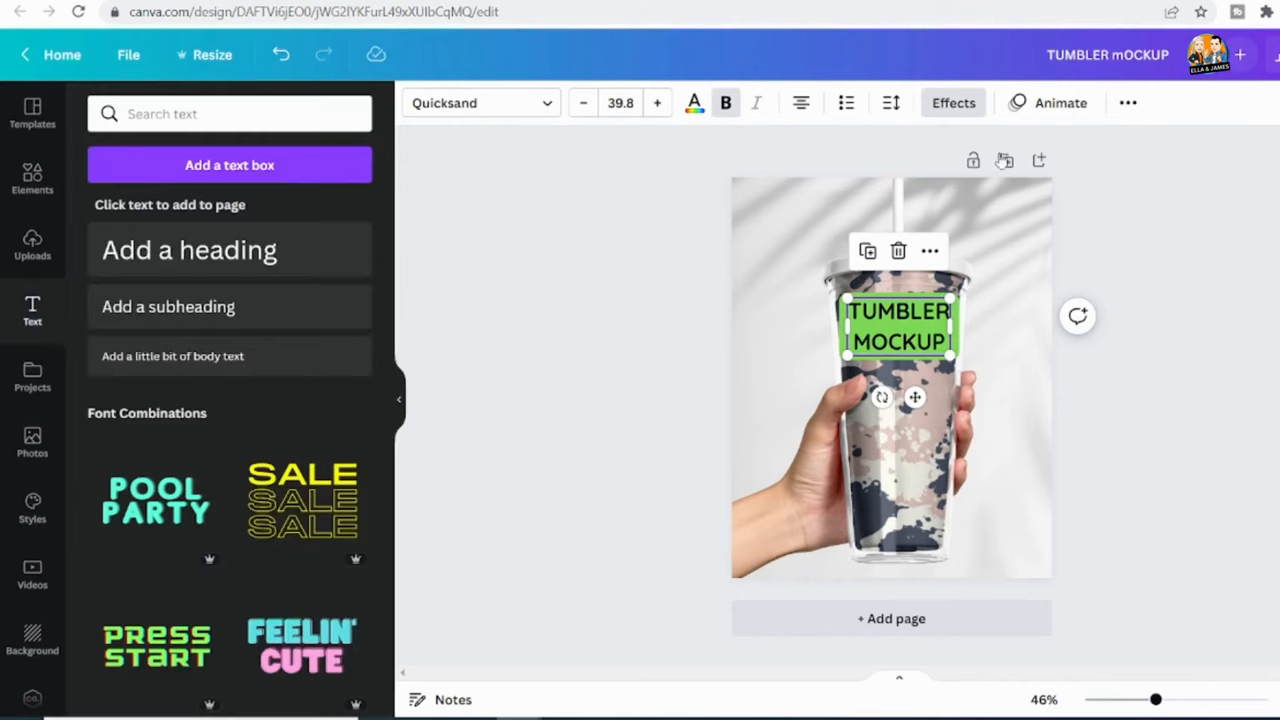
Step: Reduce the background's spread, roundness and opacity, and make the lettering white
left_click(952, 104)
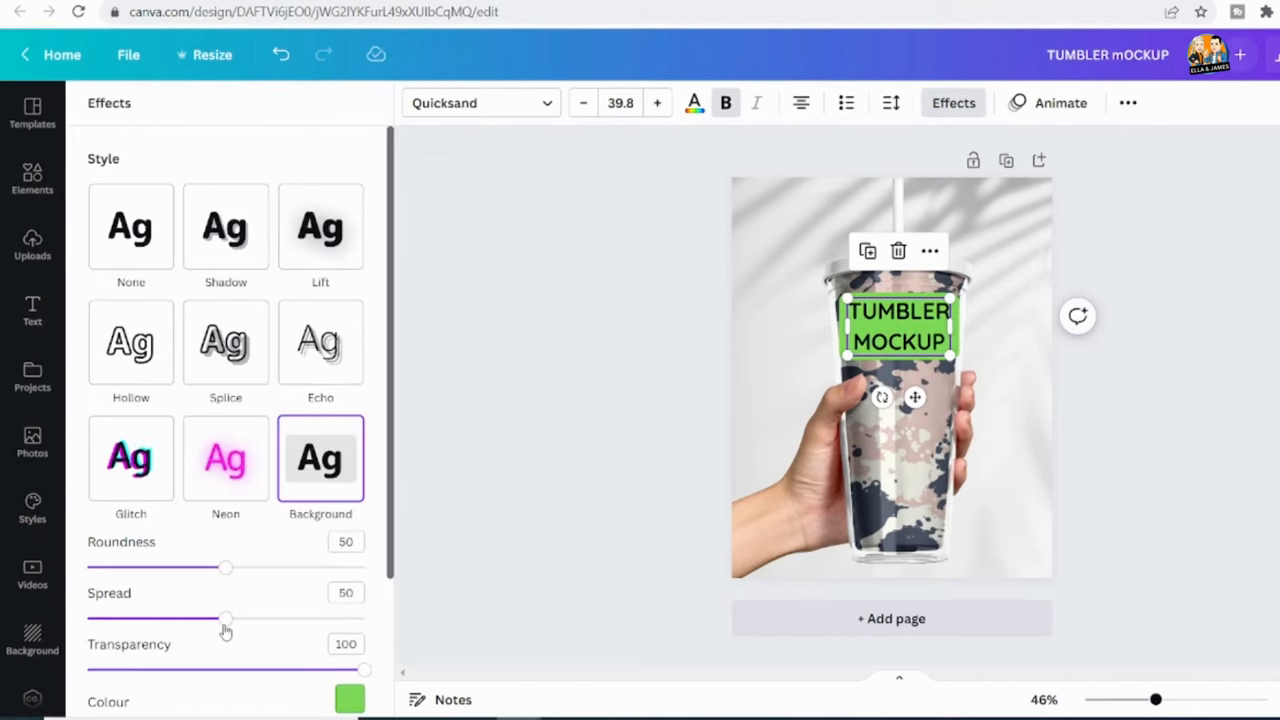
left_click_drag(224, 618, 188, 618)
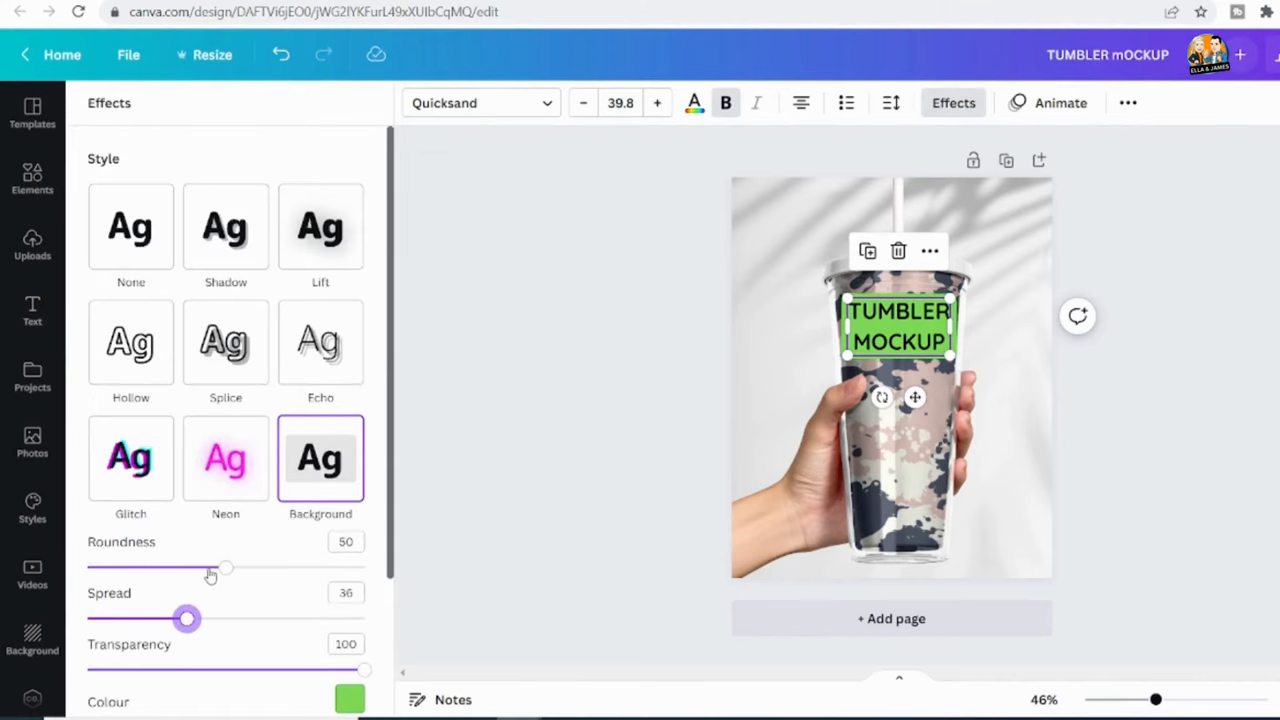
left_click_drag(224, 568, 184, 568)
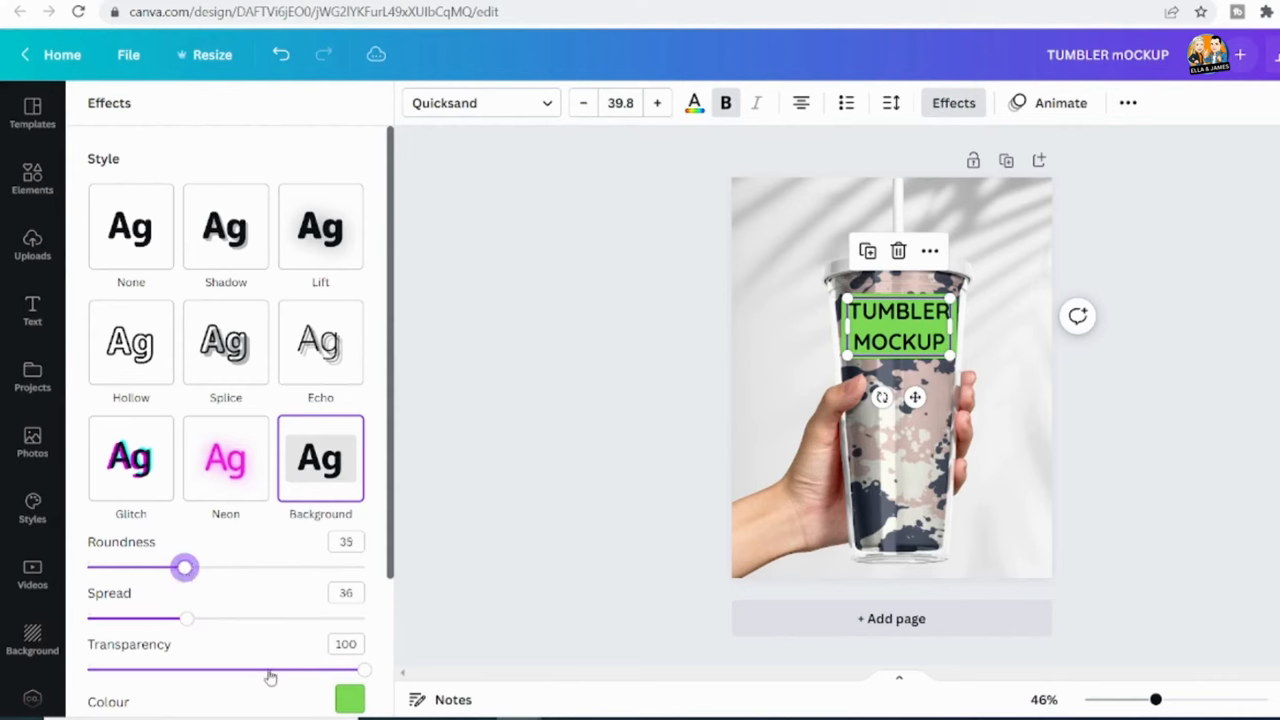
left_click_drag(364, 670, 308, 670)
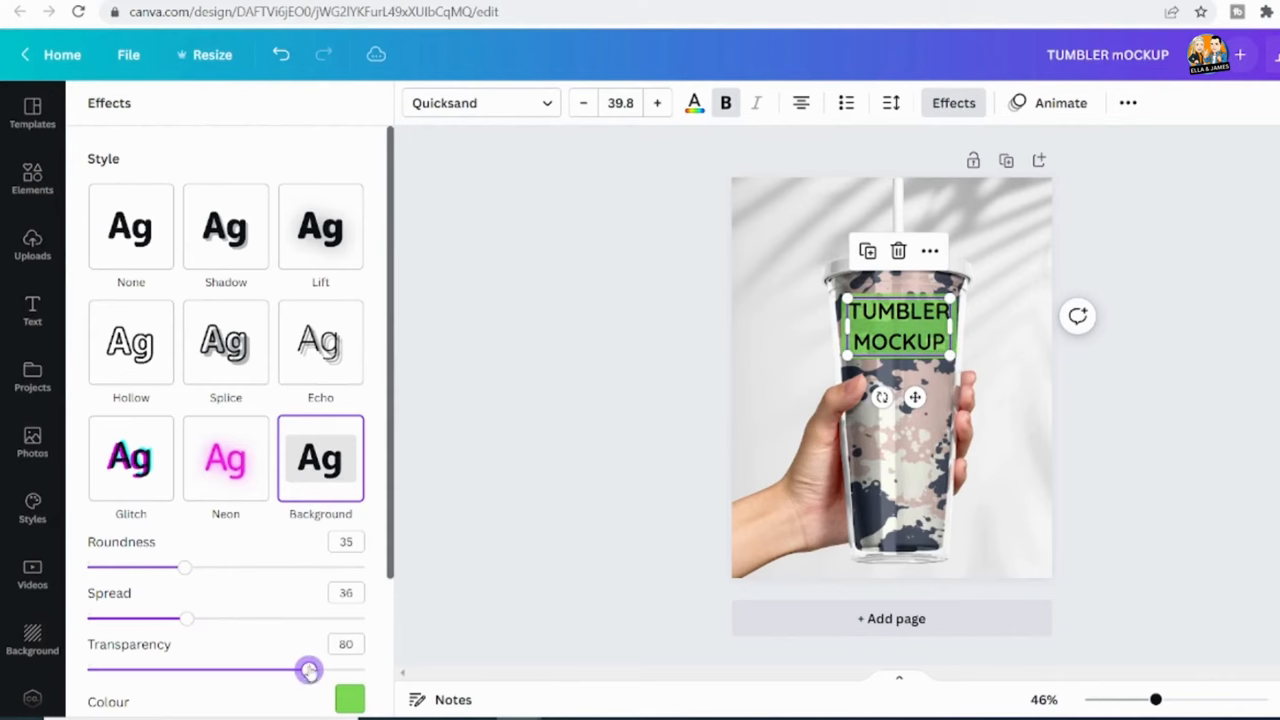
left_click(348, 700)
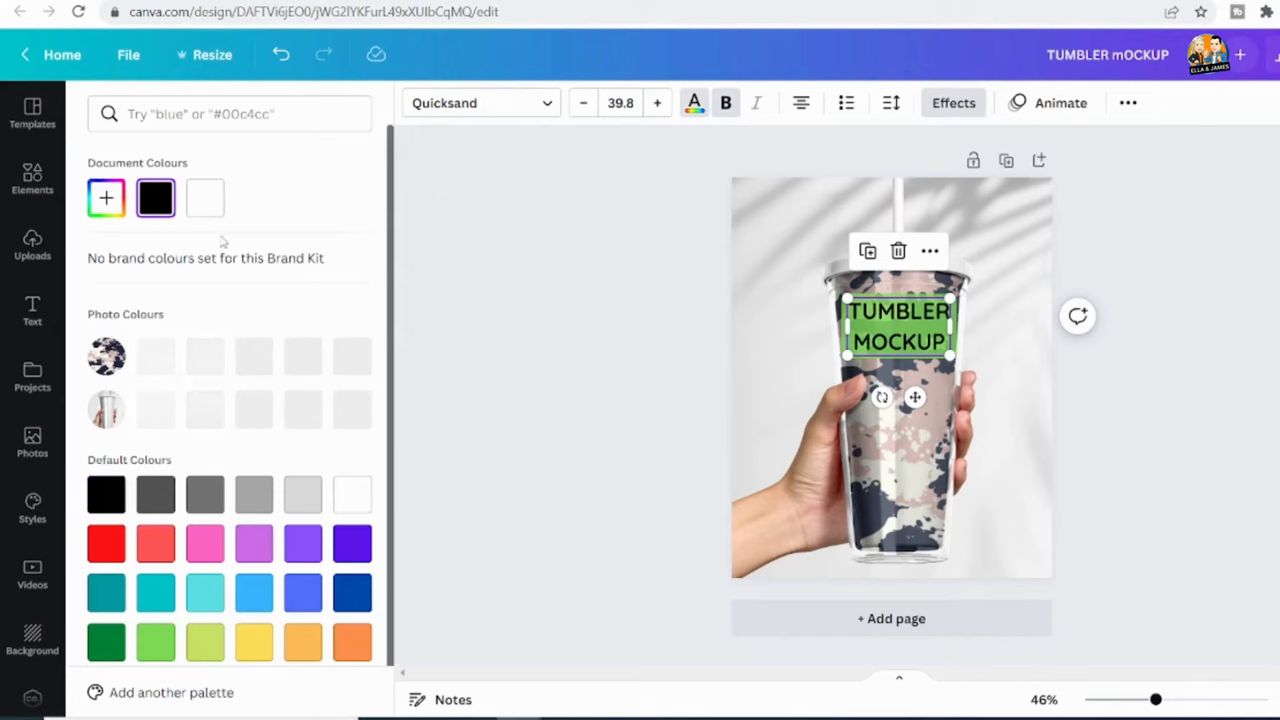
left_click(32, 312)
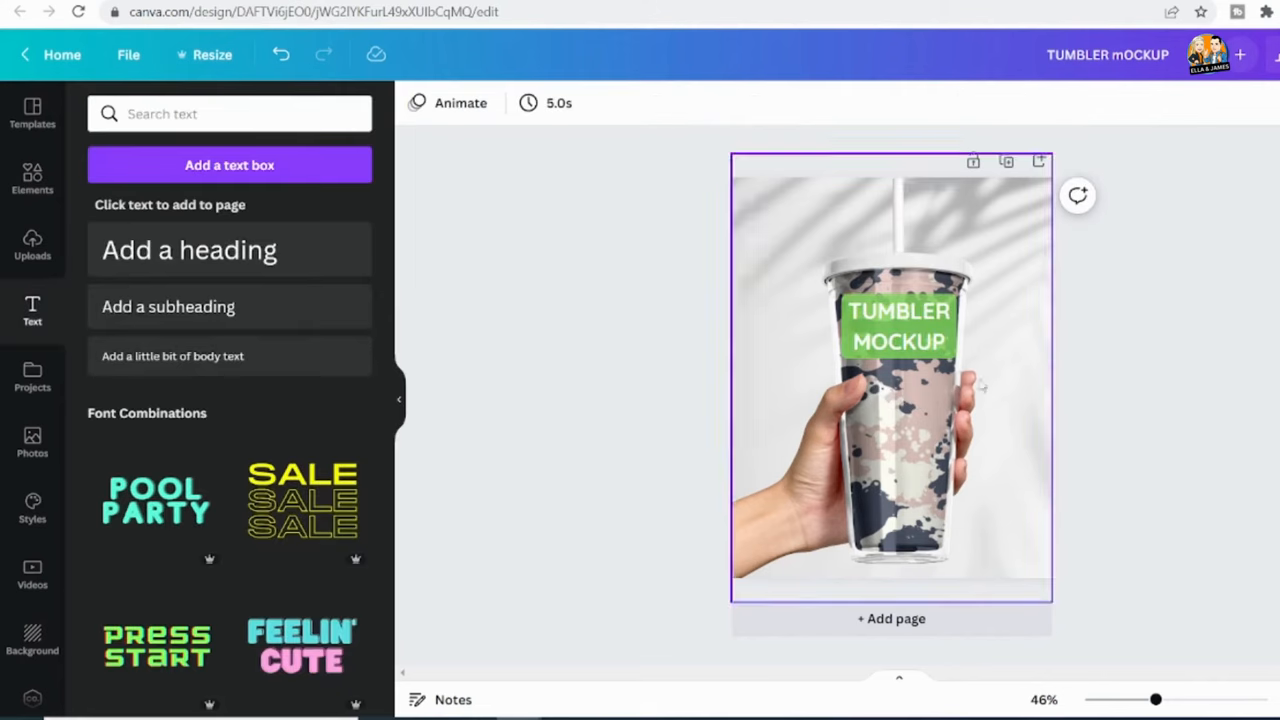
Step: Send the label one layer back, tweak its background colour and reduce its font size slightly
right_click(898, 324)
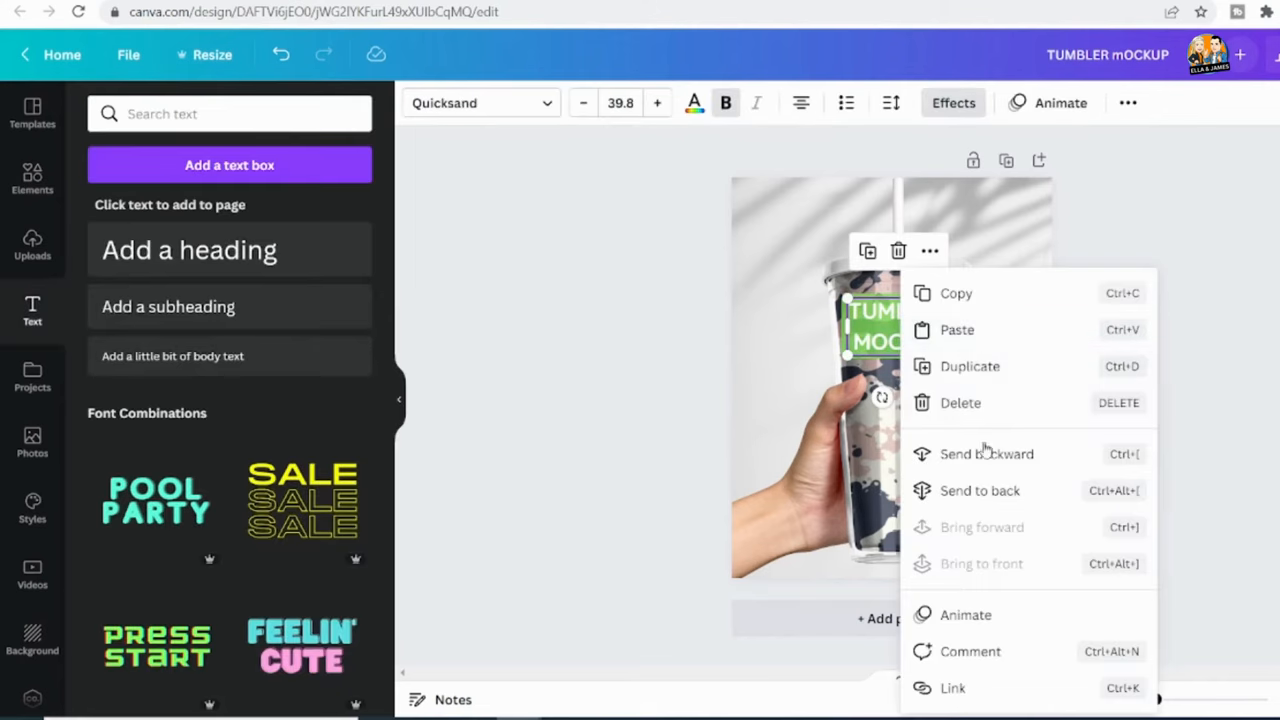
left_click(1236, 464)
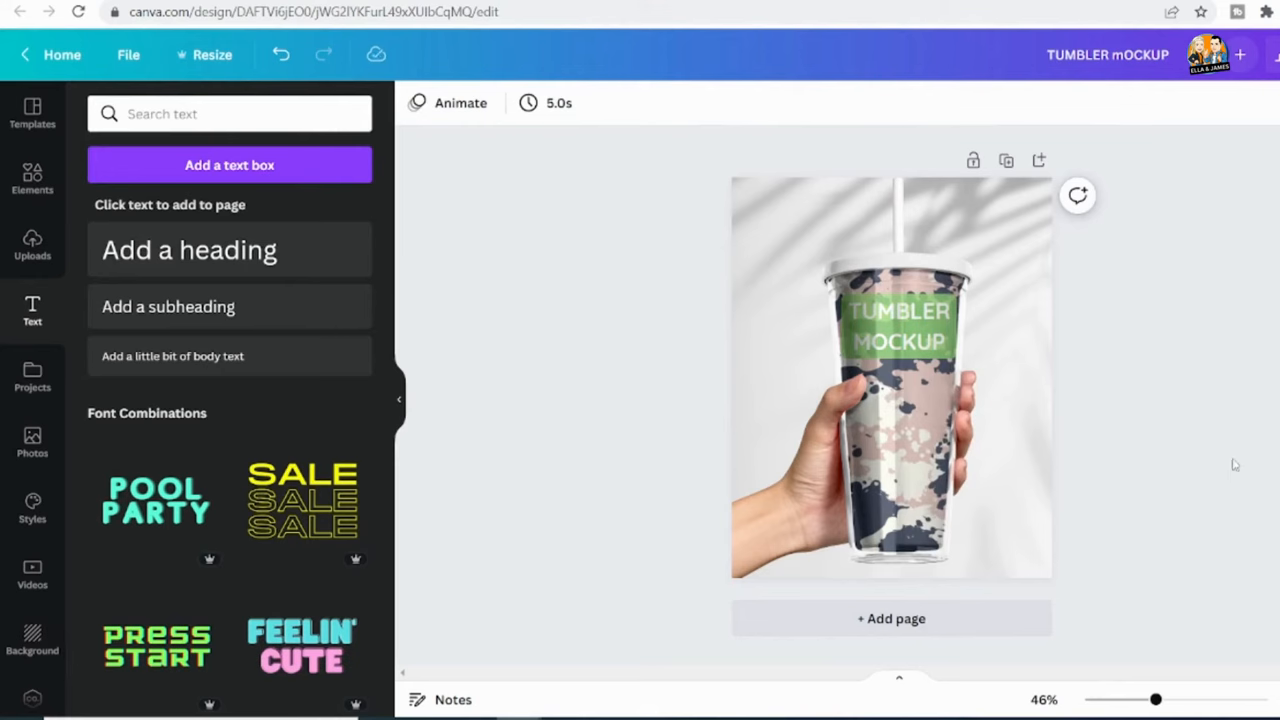
mouse_move(1220, 456)
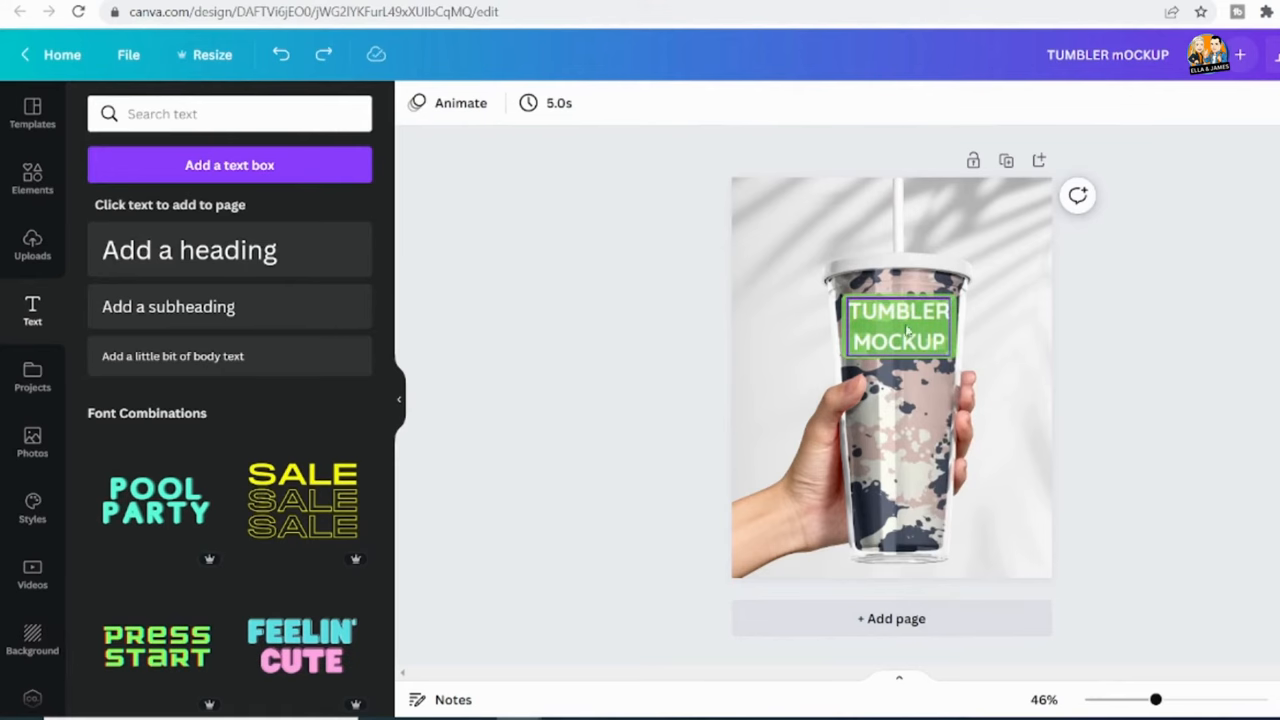
left_click(896, 324)
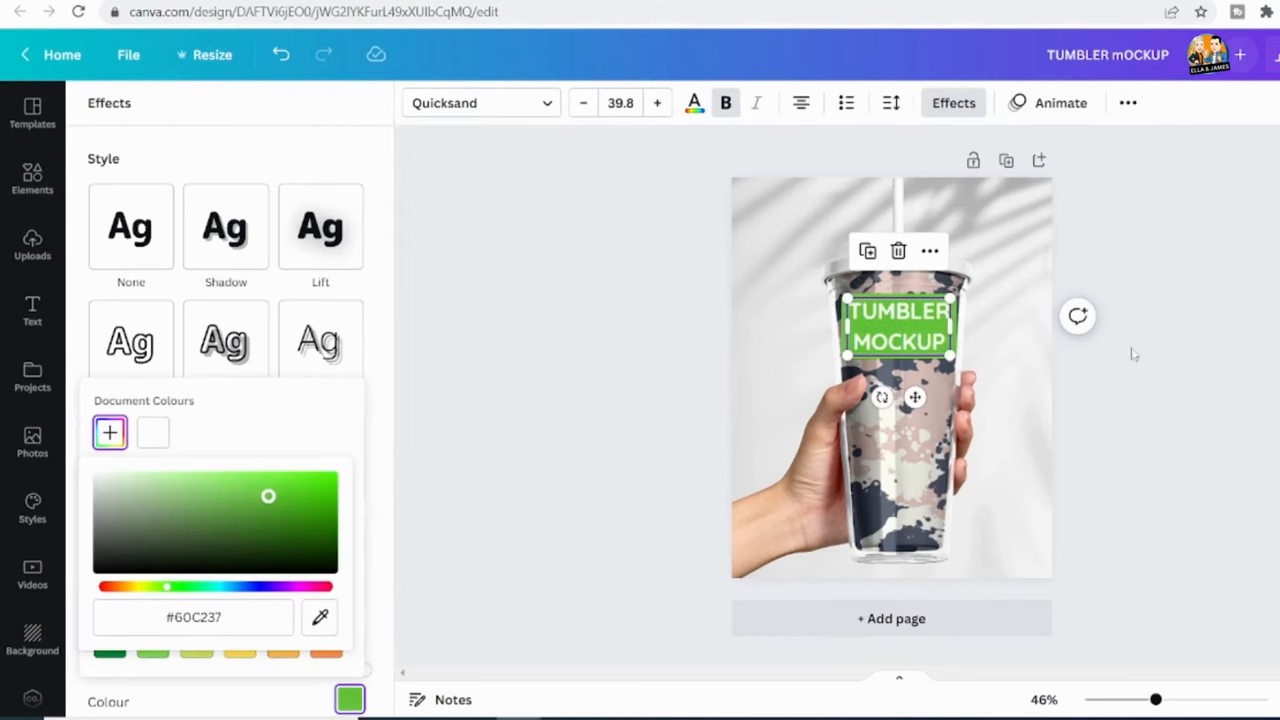
left_click(32, 310)
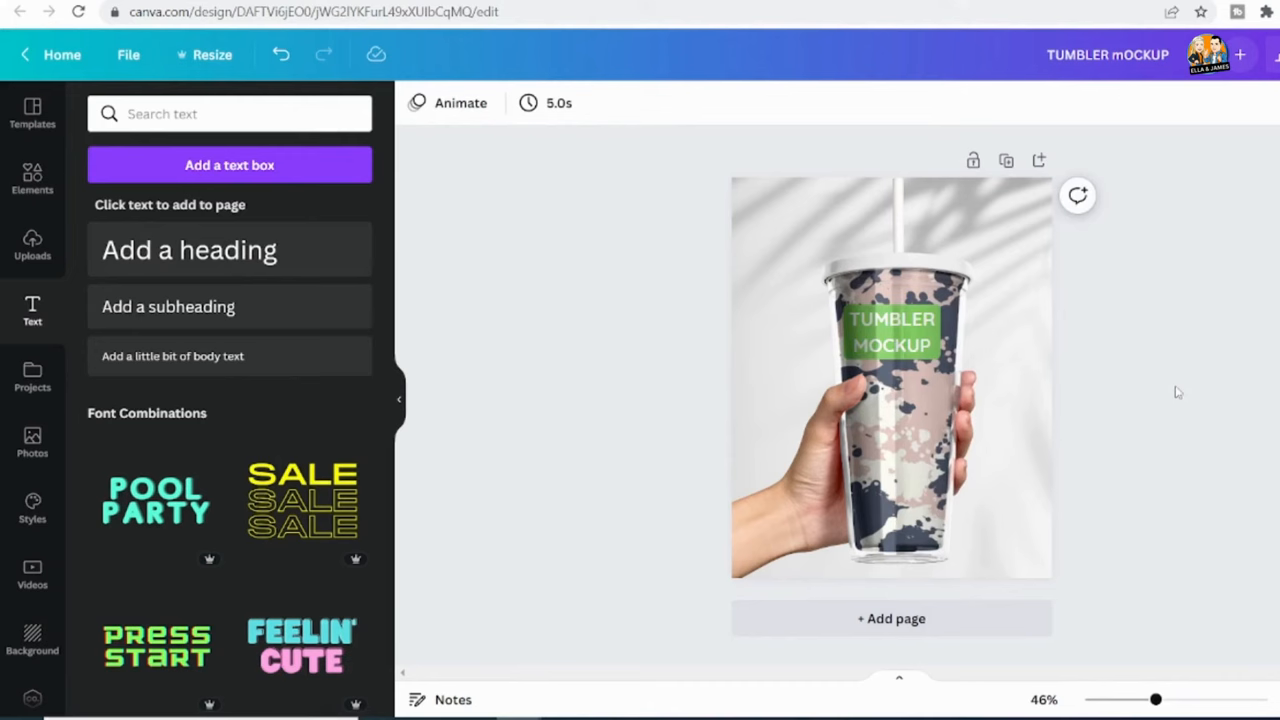
left_click(890, 330)
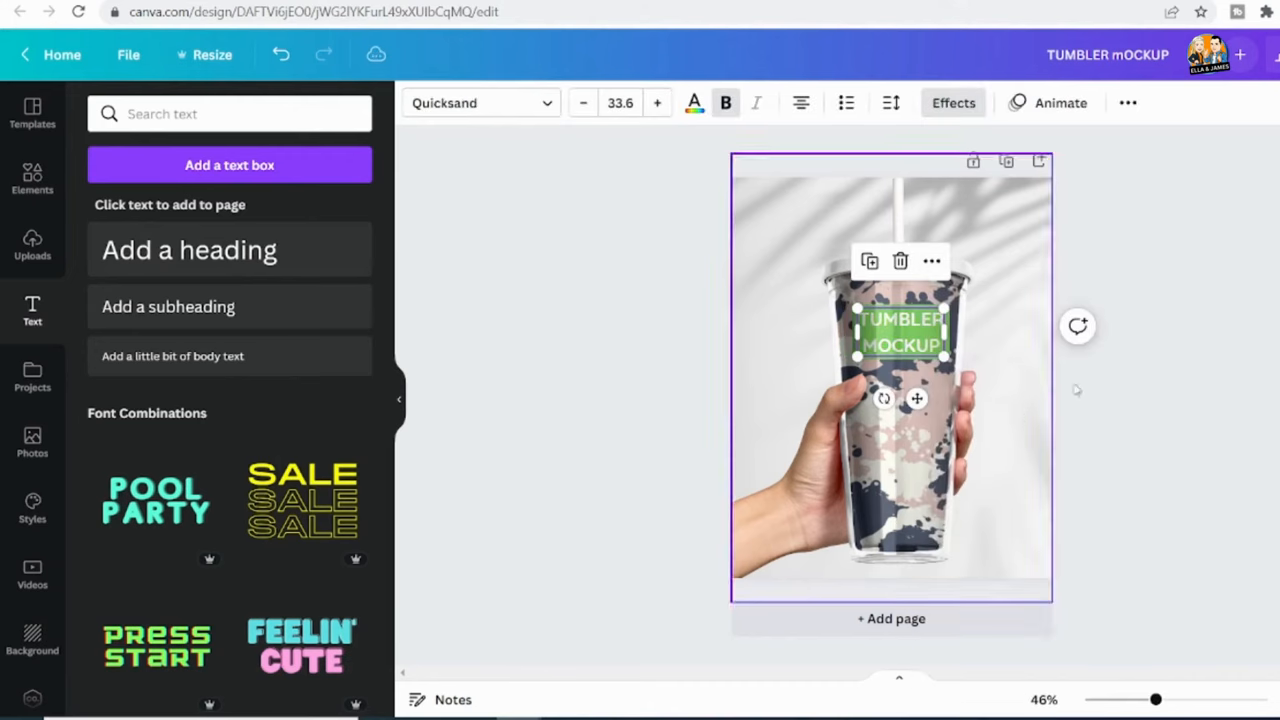
left_click(1136, 370)
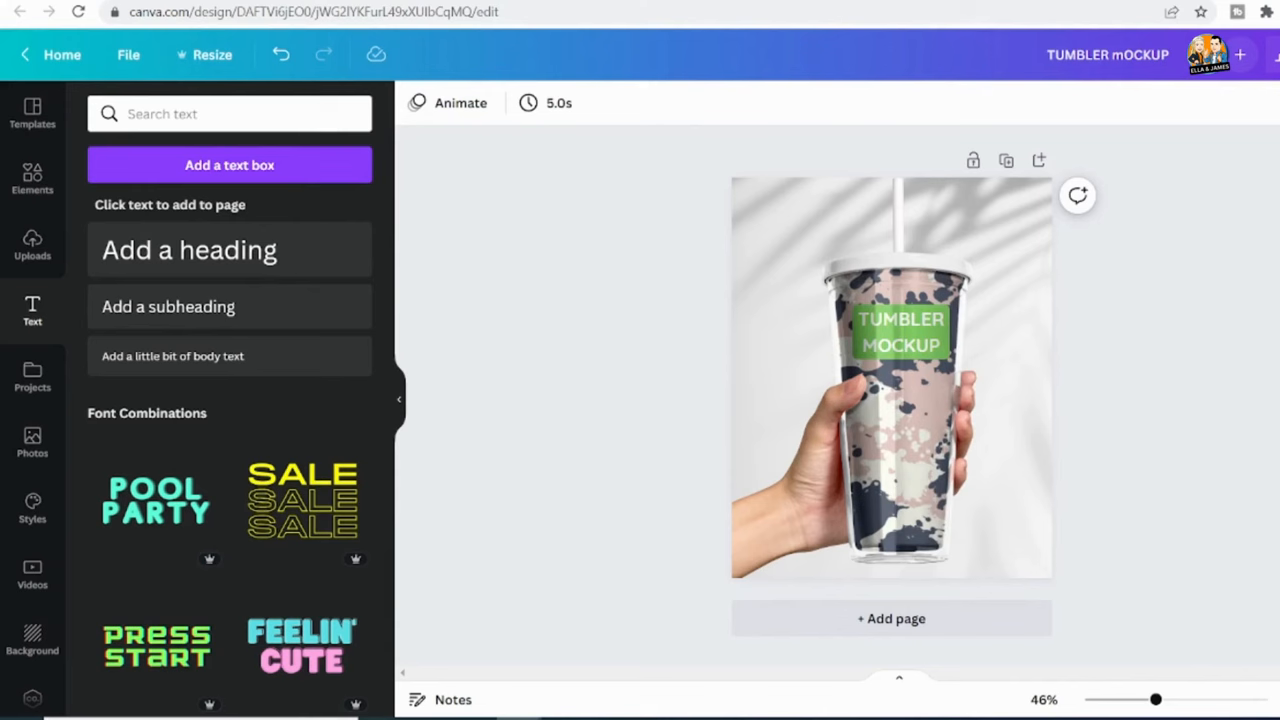
mouse_move(1136, 370)
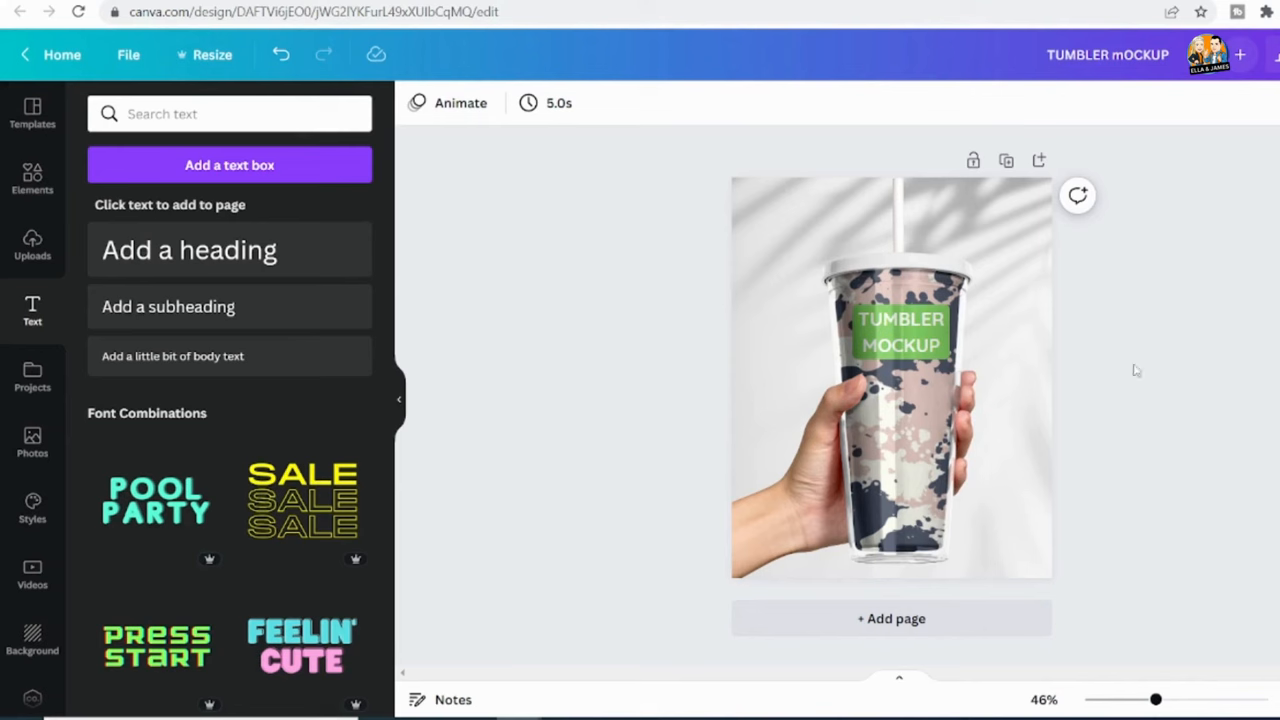